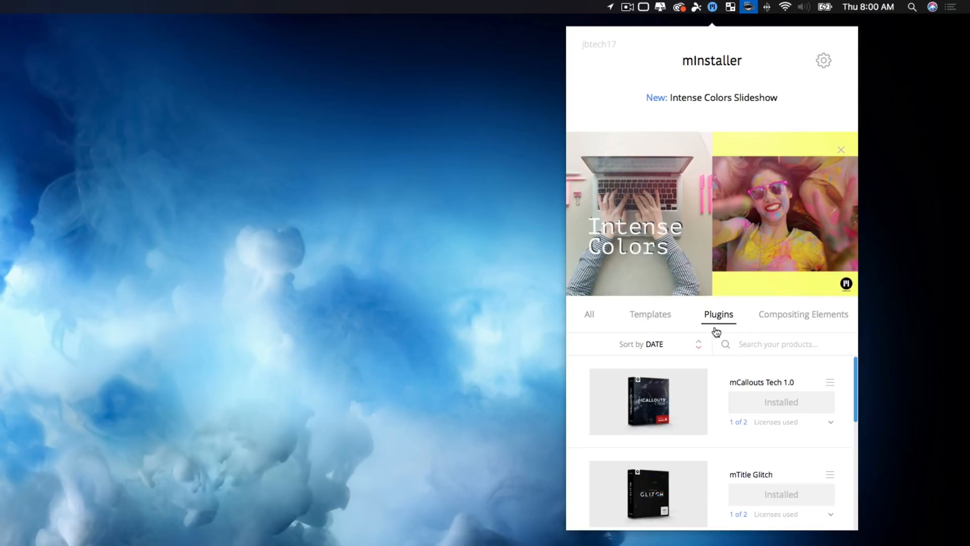
# - Close the mInstaller panel and switch over to Final Cut Pro
pyautogui.click(779, 344)
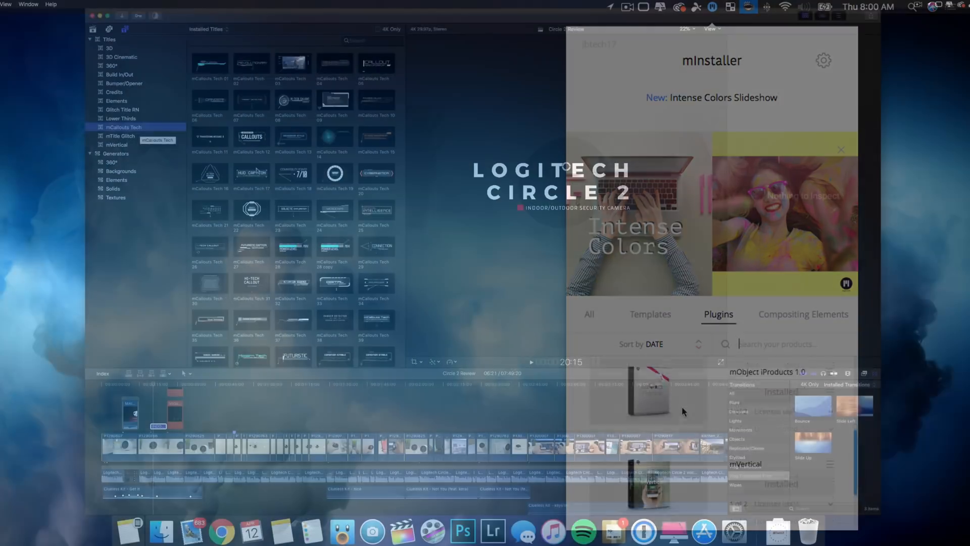
pyautogui.click(841, 149)
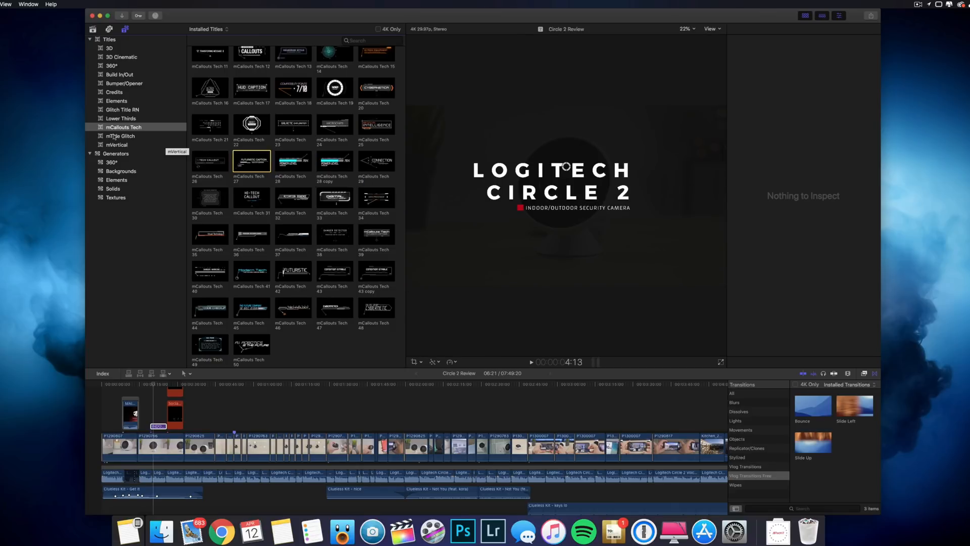
# - Select the mTitle Glitch category in the Titles sidebar and inspect one of its titles
pyautogui.click(120, 136)
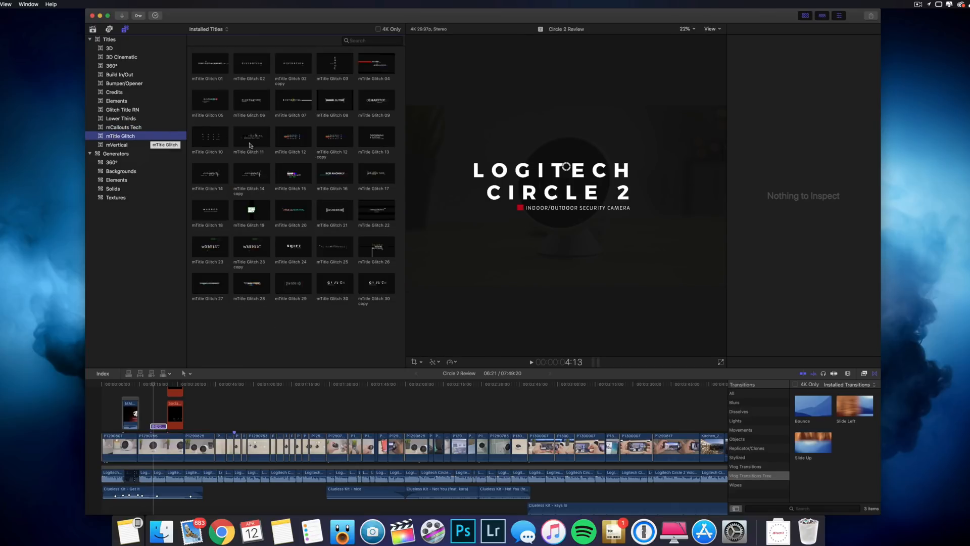
pyautogui.click(335, 173)
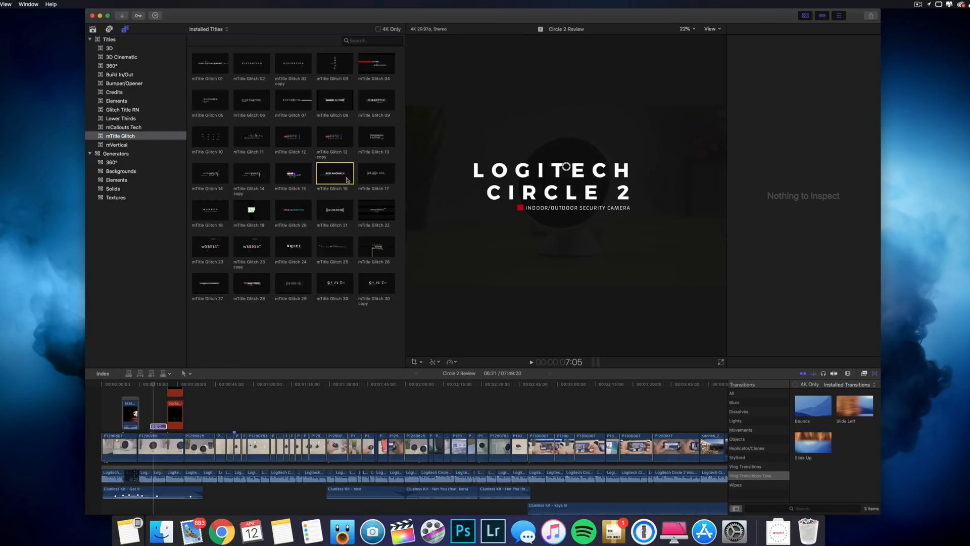
pyautogui.click(333, 173)
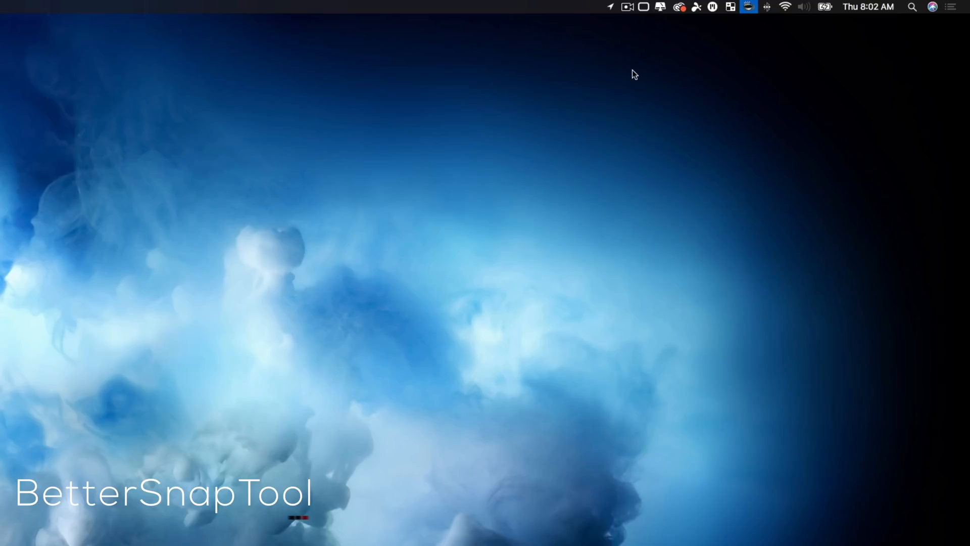
pyautogui.moveTo(722, 14)
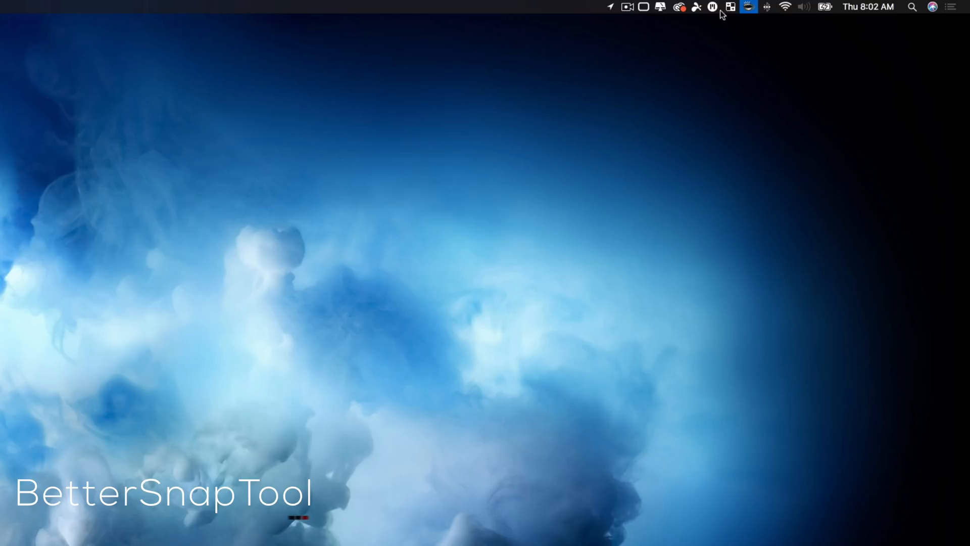
pyautogui.click(729, 7)
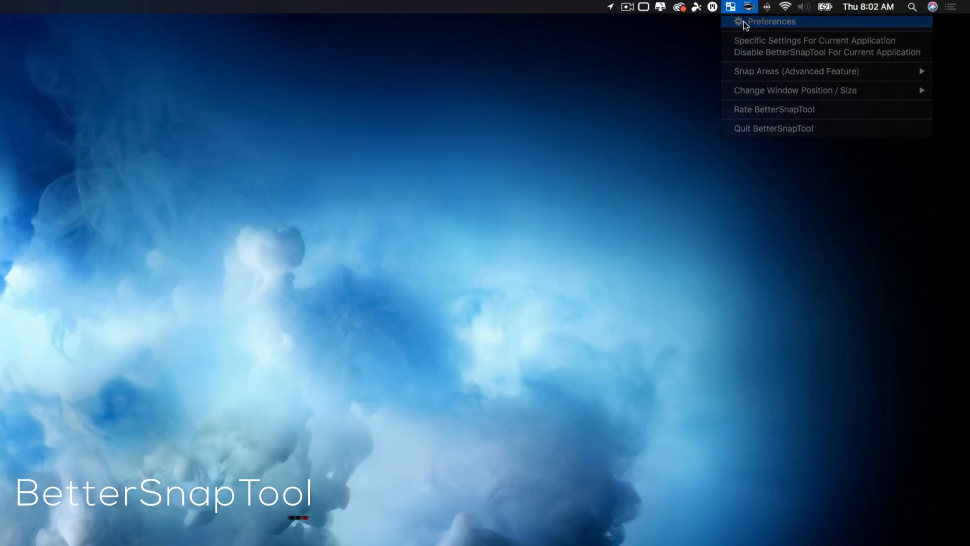
pyautogui.click(771, 22)
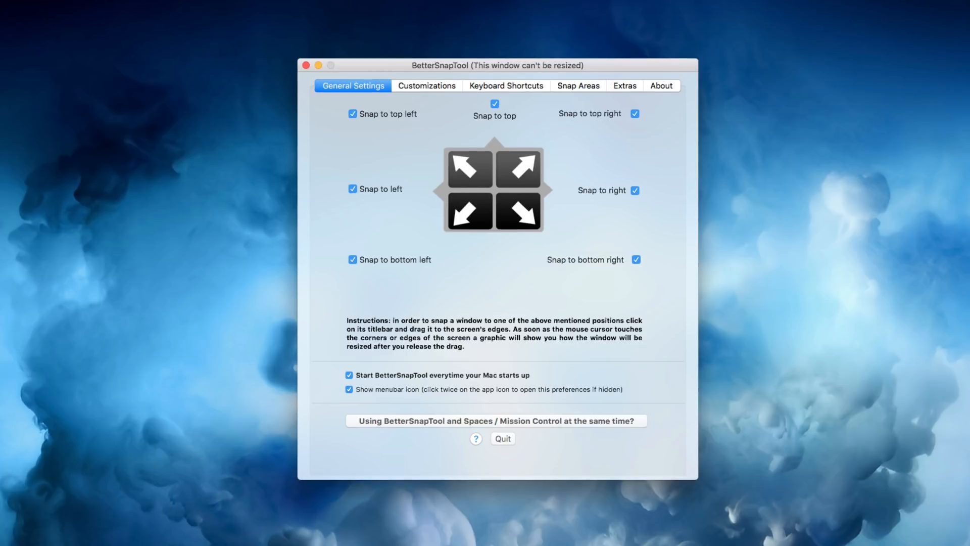
pyautogui.moveTo(495, 371)
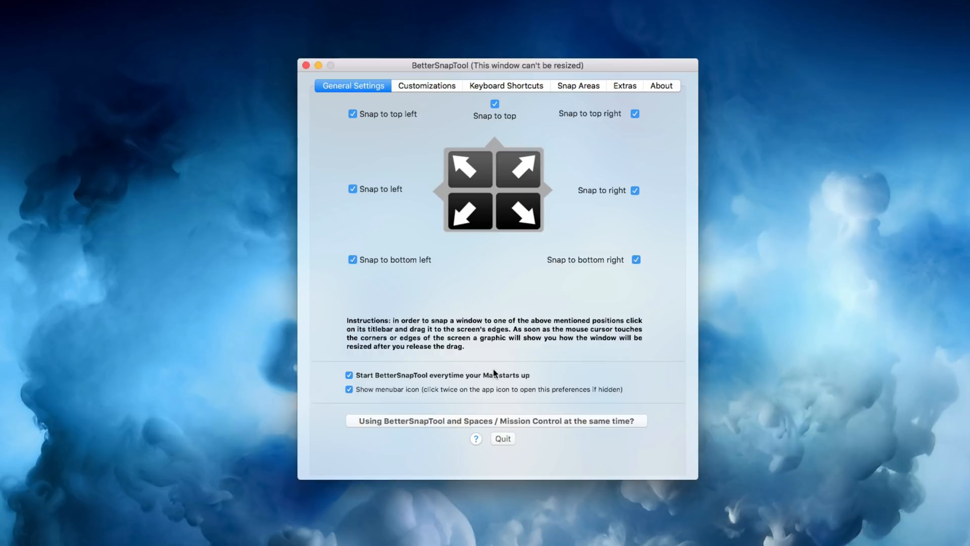
pyautogui.moveTo(500, 93)
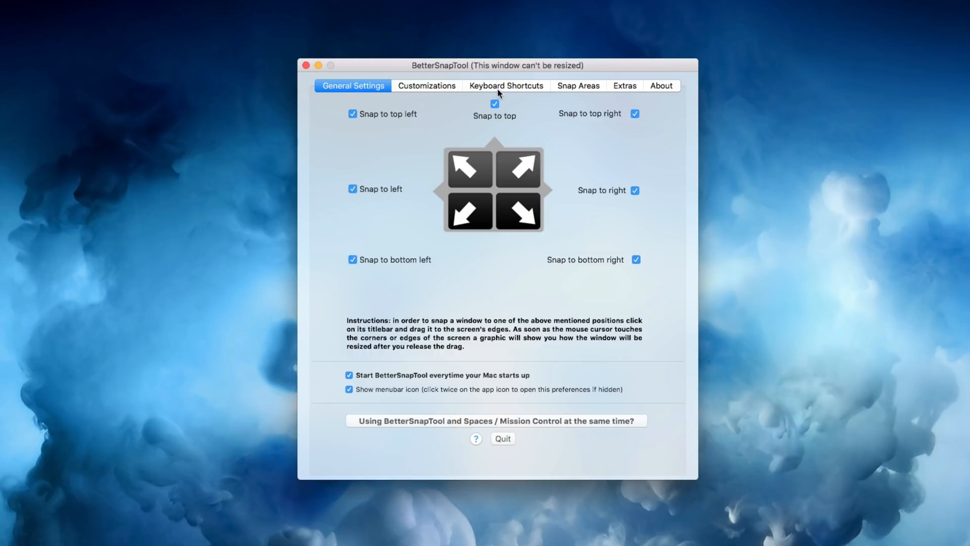
pyautogui.click(506, 85)
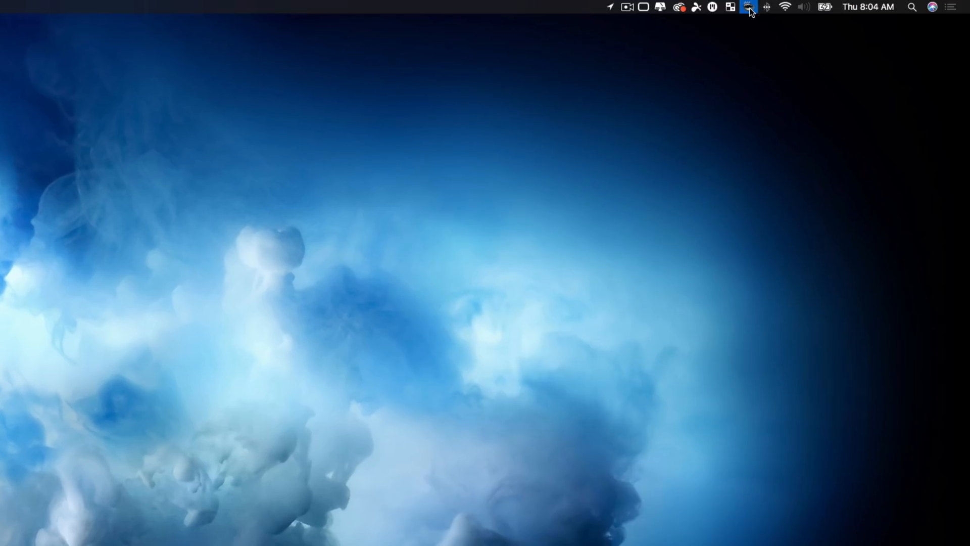
pyautogui.click(747, 7)
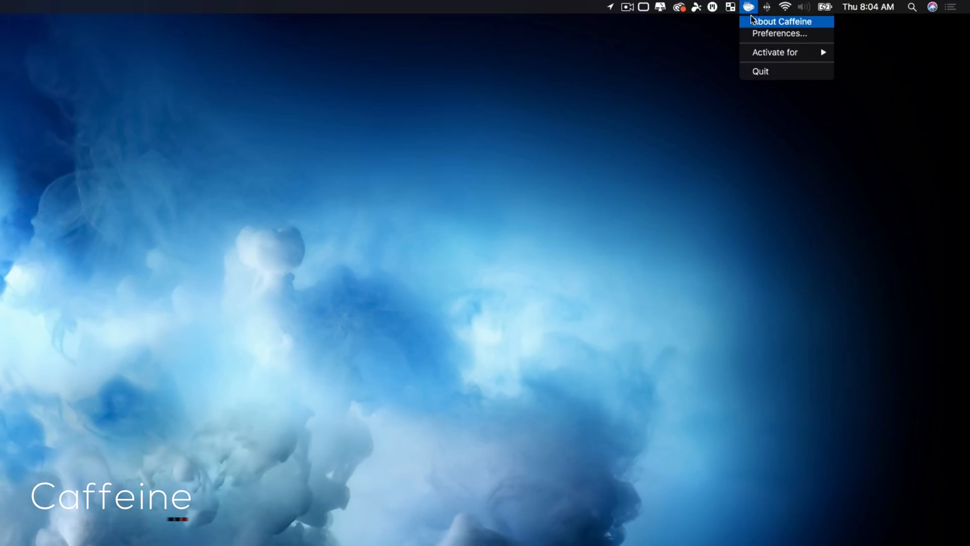
pyautogui.click(781, 21)
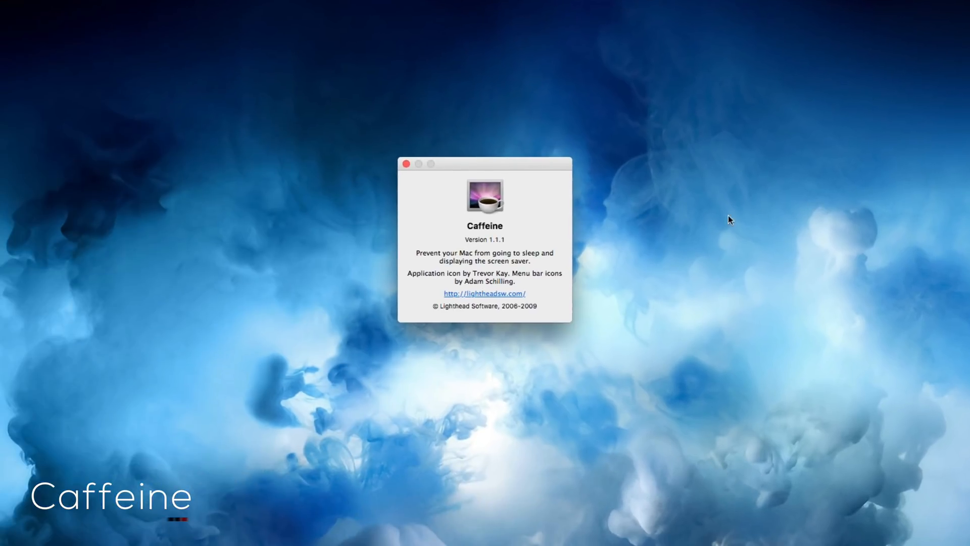
pyautogui.moveTo(537, 261)
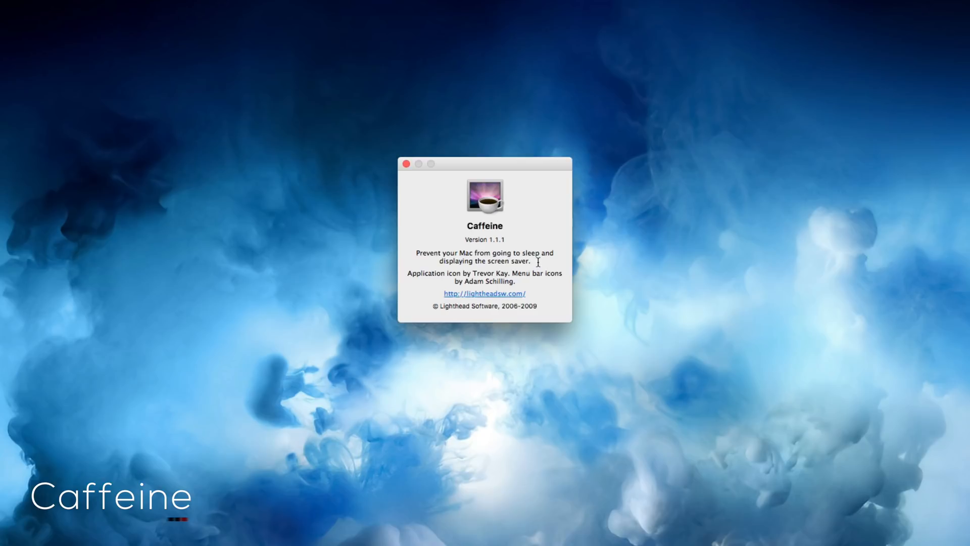
pyautogui.moveTo(479, 282)
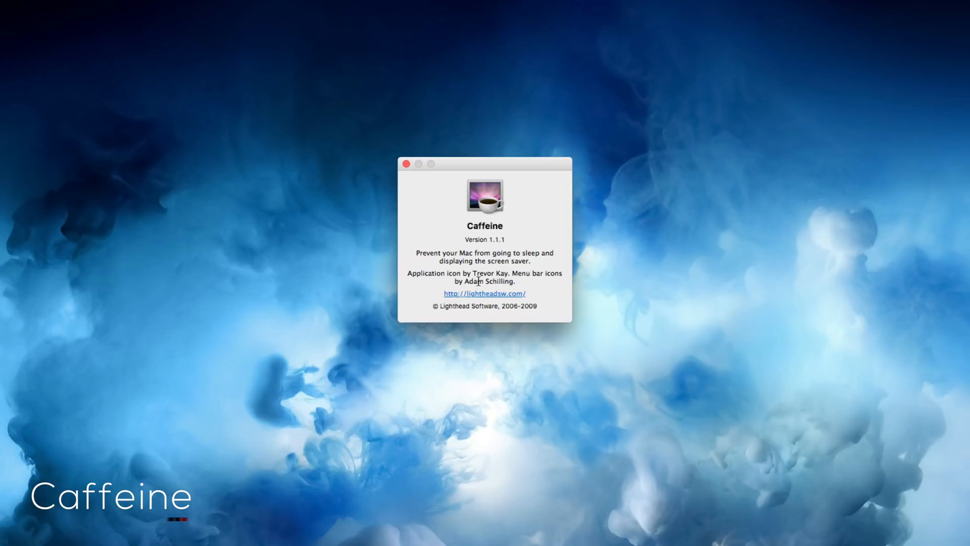
pyautogui.moveTo(405, 164)
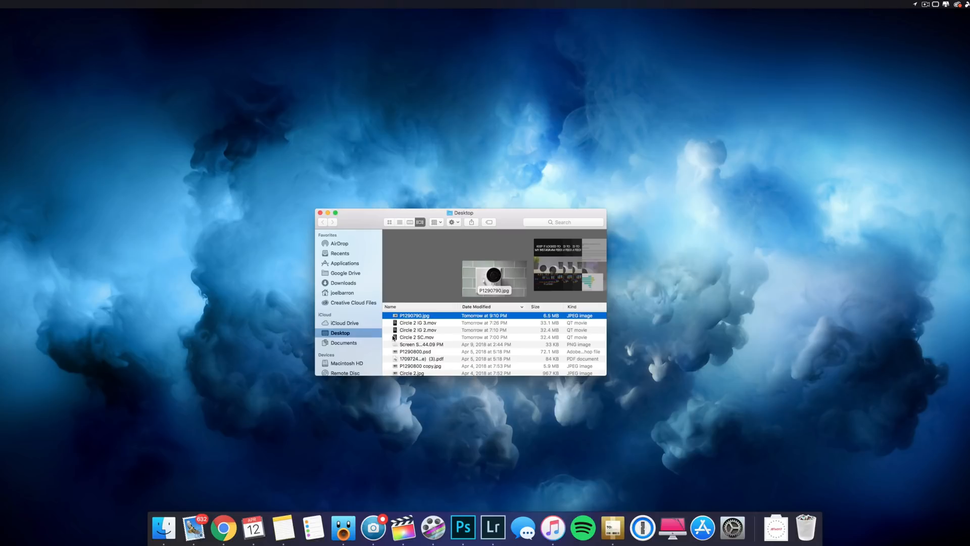
# - Close the Finder Desktop window, then bring up Notes from the Dock with its iCloud folders
pyautogui.click(319, 214)
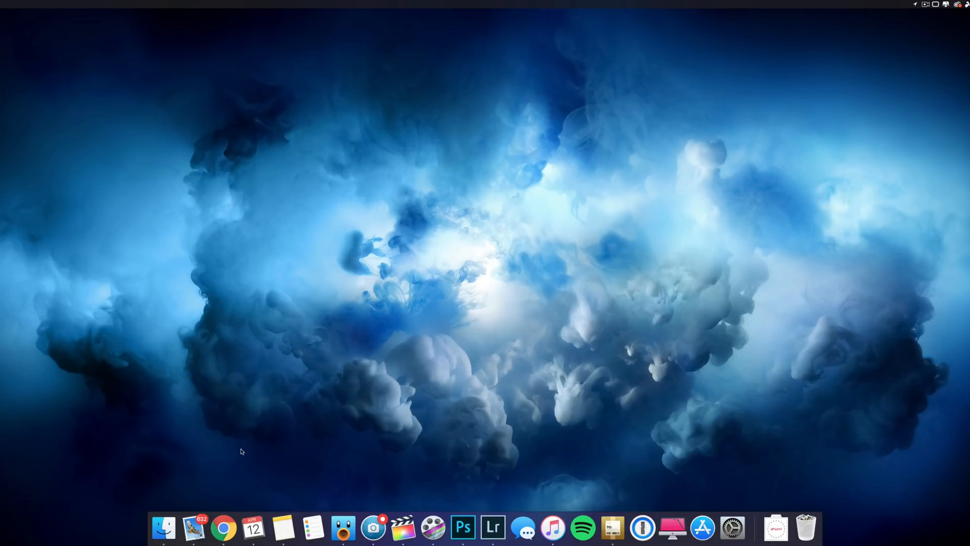
pyautogui.moveTo(197, 528)
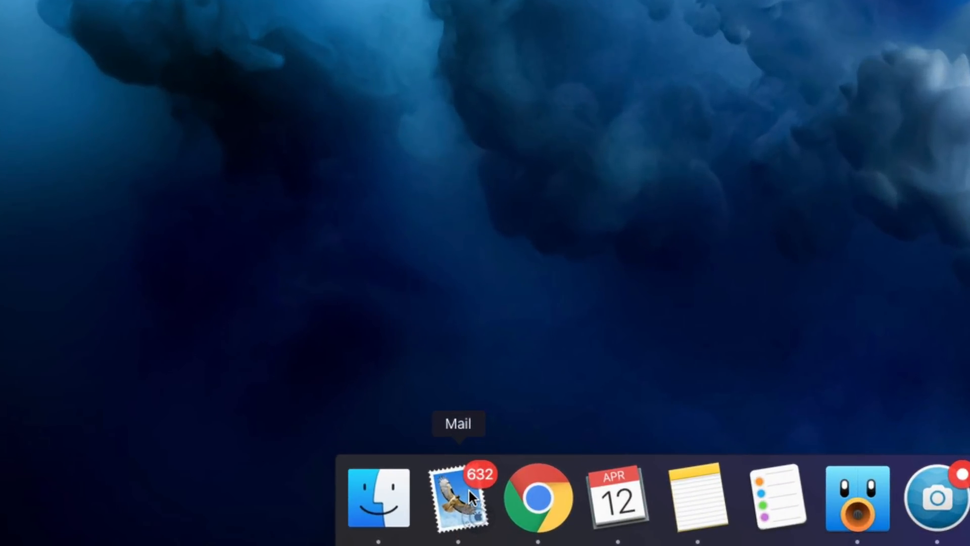
pyautogui.moveTo(542, 497)
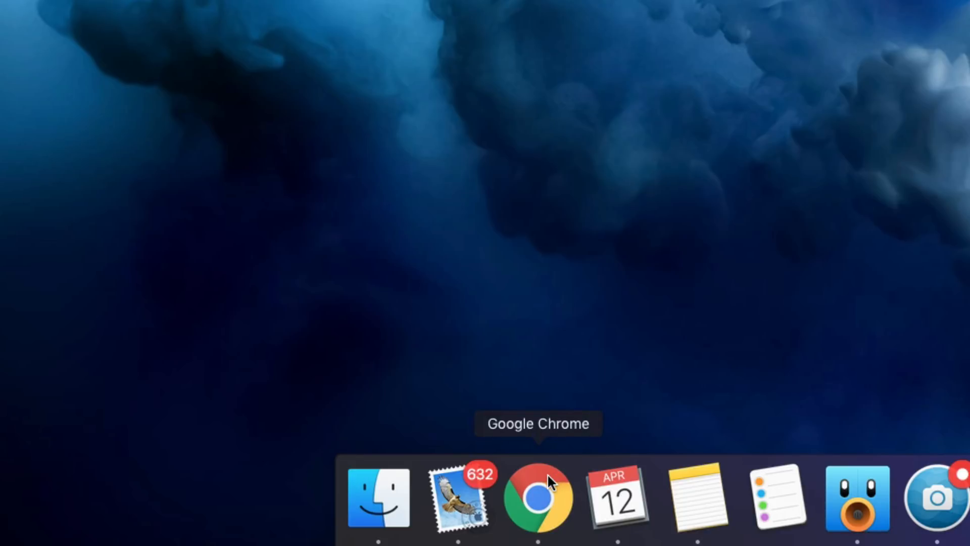
pyautogui.moveTo(549, 452)
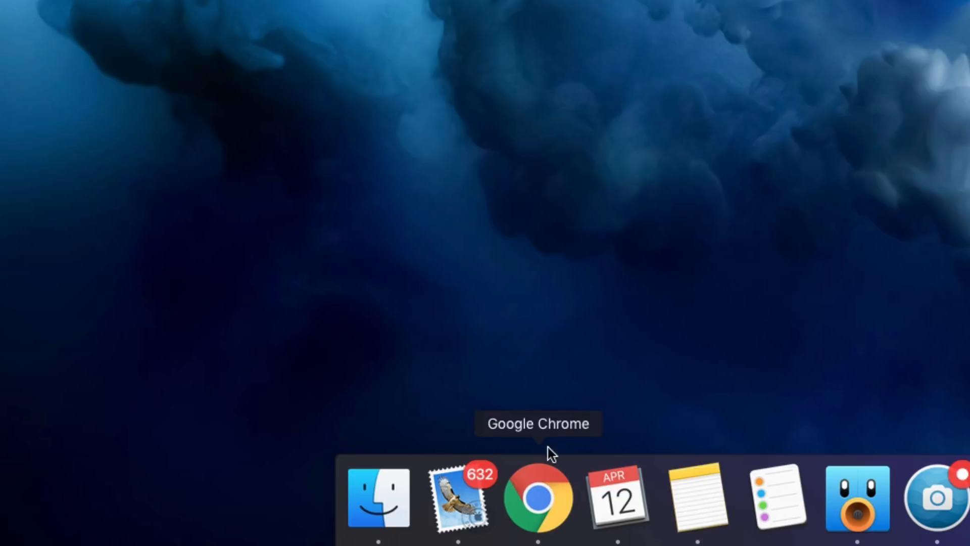
pyautogui.click(537, 497)
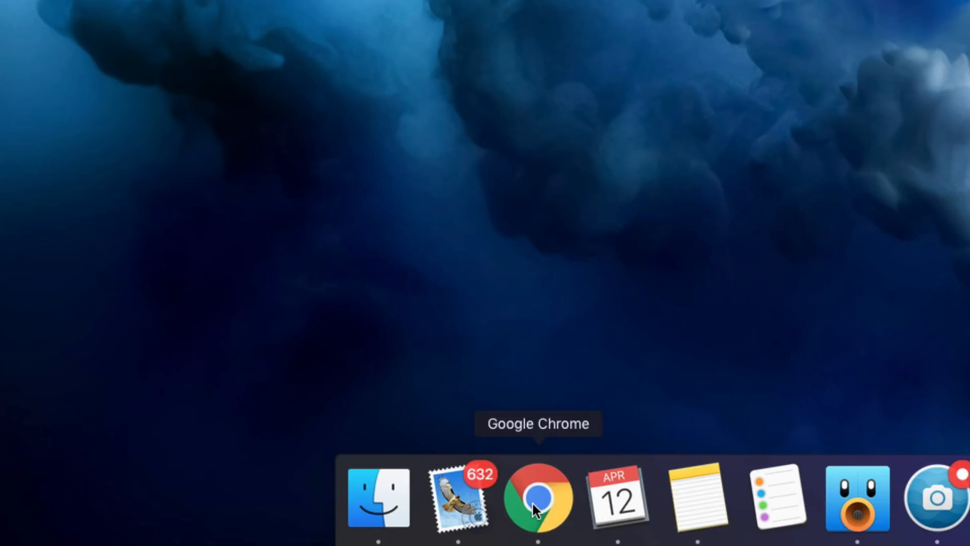
pyautogui.moveTo(564, 442)
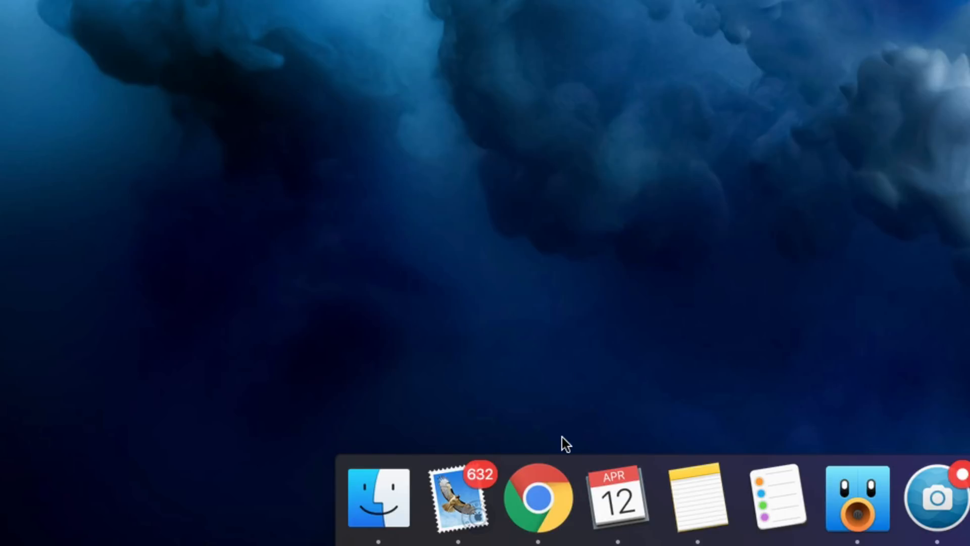
pyautogui.moveTo(596, 451)
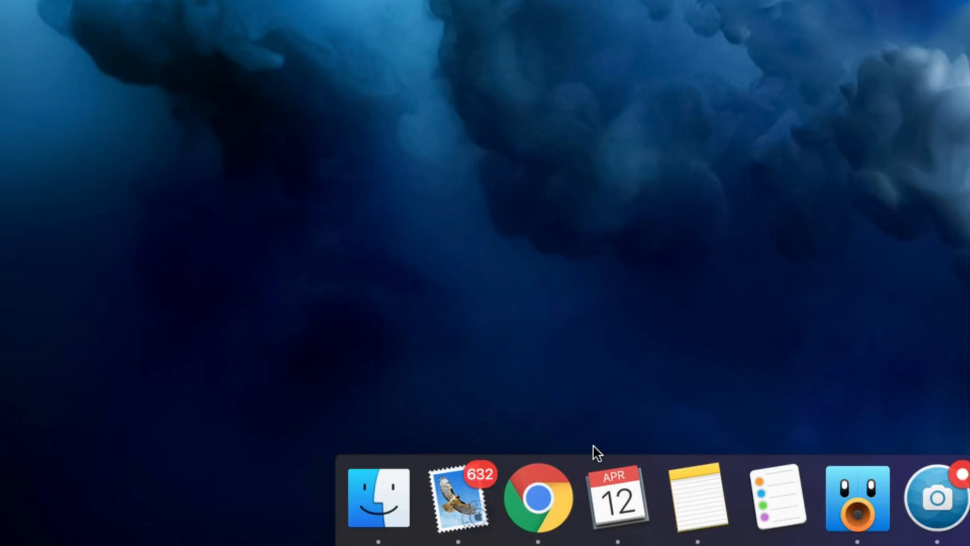
pyautogui.moveTo(604, 444)
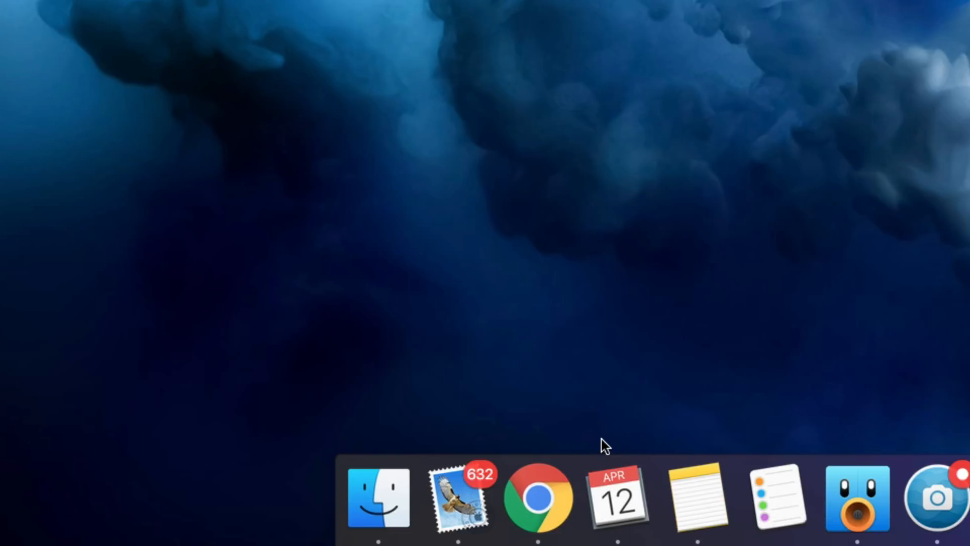
pyautogui.moveTo(519, 501)
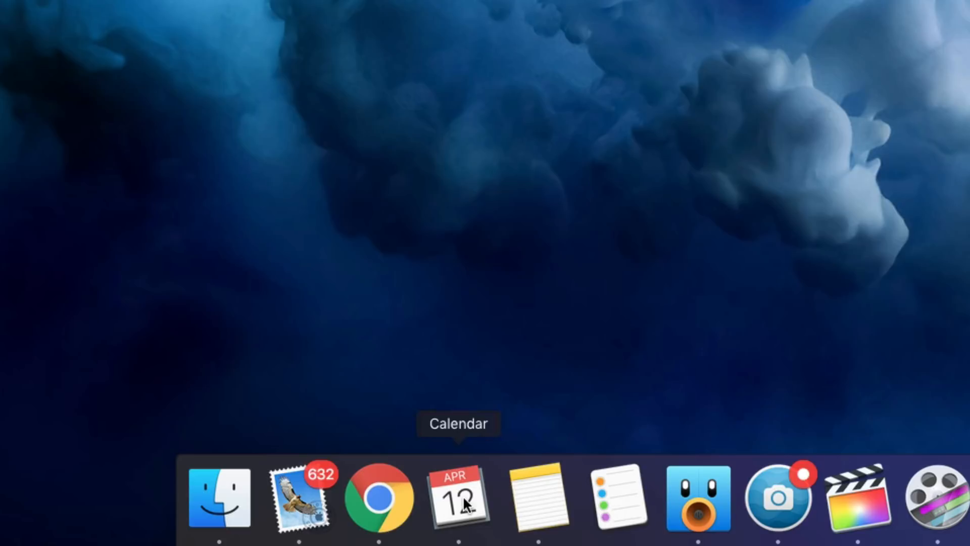
pyautogui.click(539, 498)
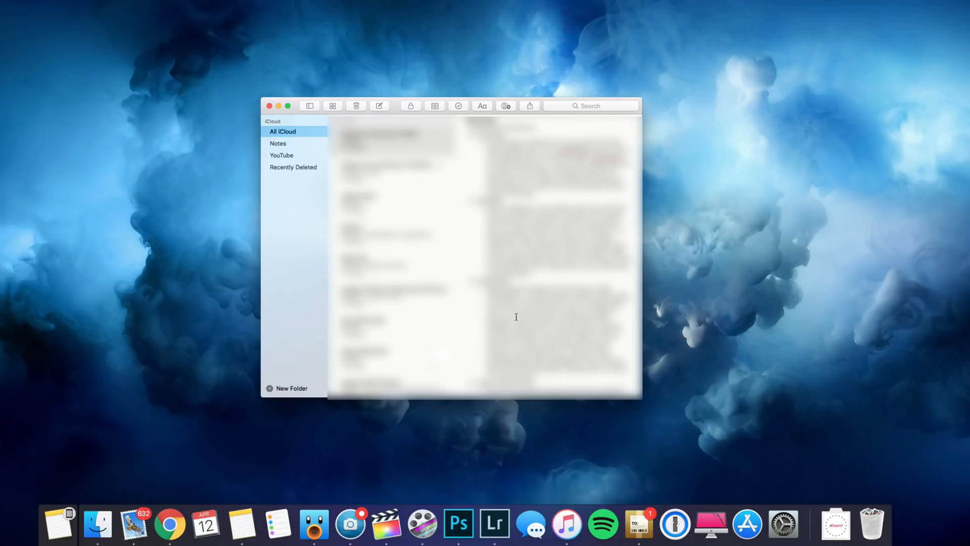
pyautogui.moveTo(491, 336)
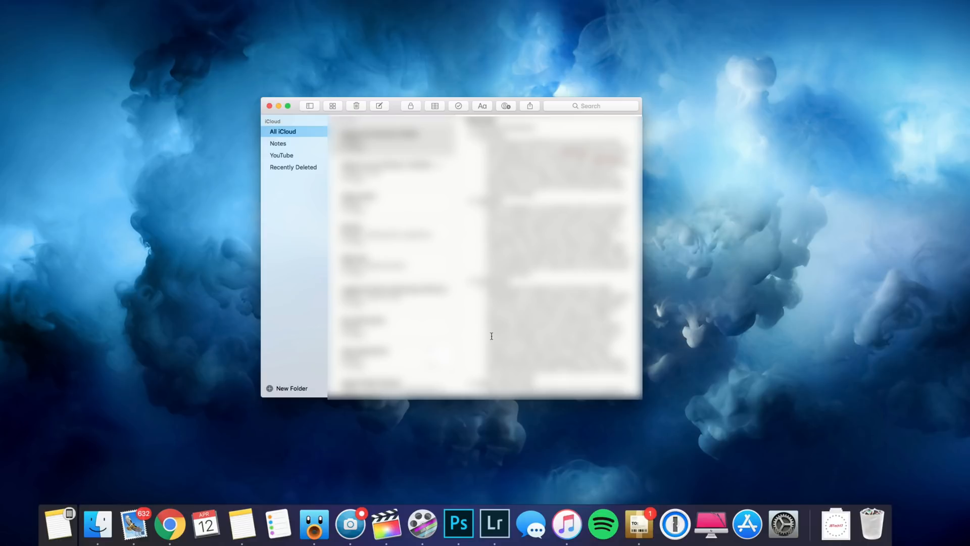
pyautogui.moveTo(533, 434)
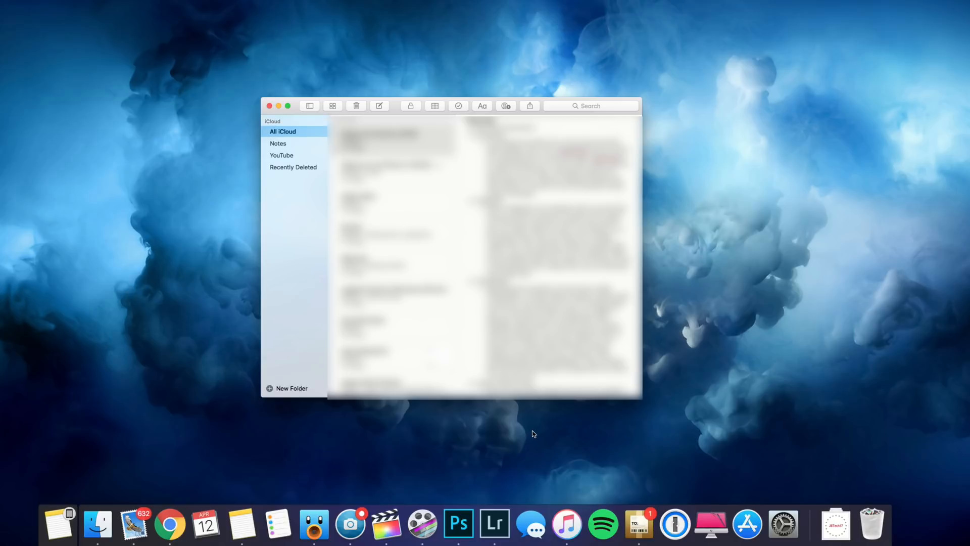
pyautogui.moveTo(651, 388)
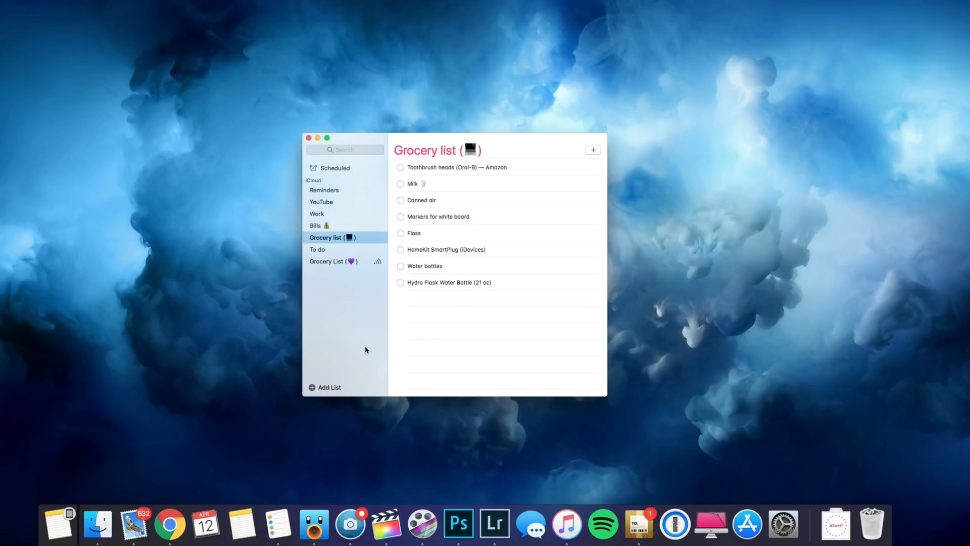
pyautogui.moveTo(371, 334)
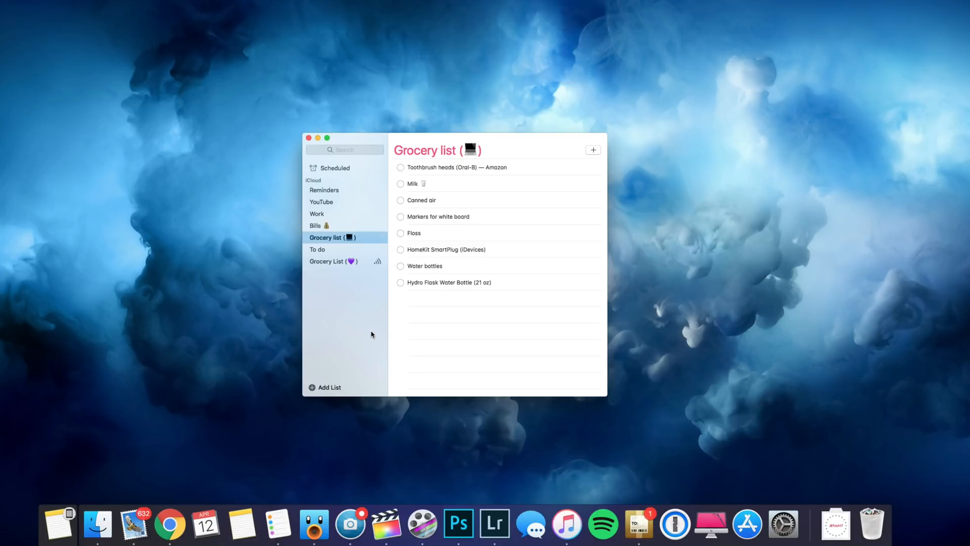
pyautogui.moveTo(356, 265)
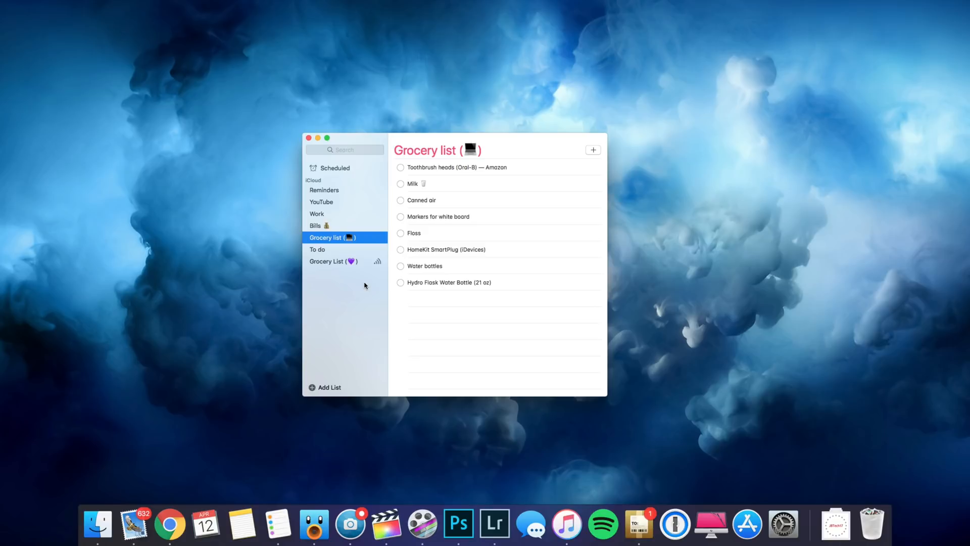
pyautogui.moveTo(295, 334)
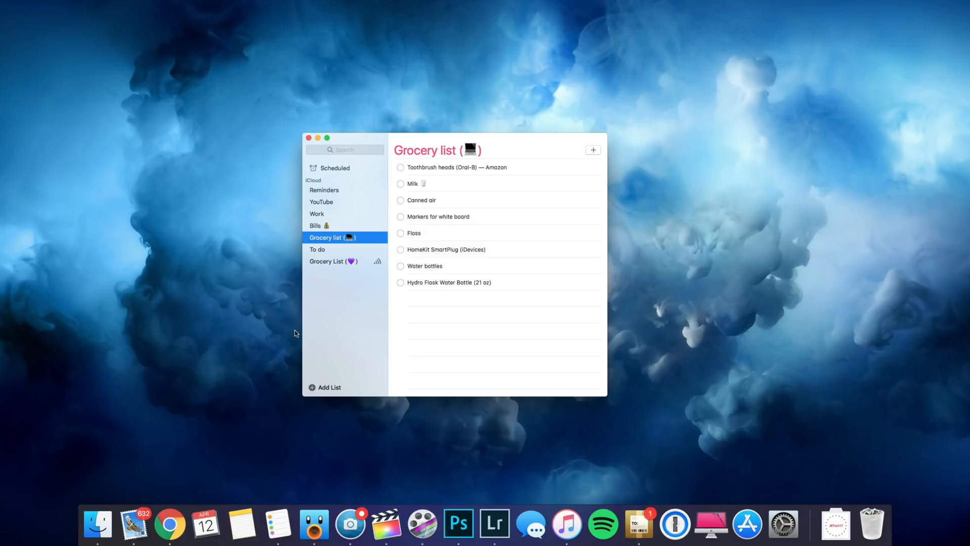
pyautogui.moveTo(327, 211)
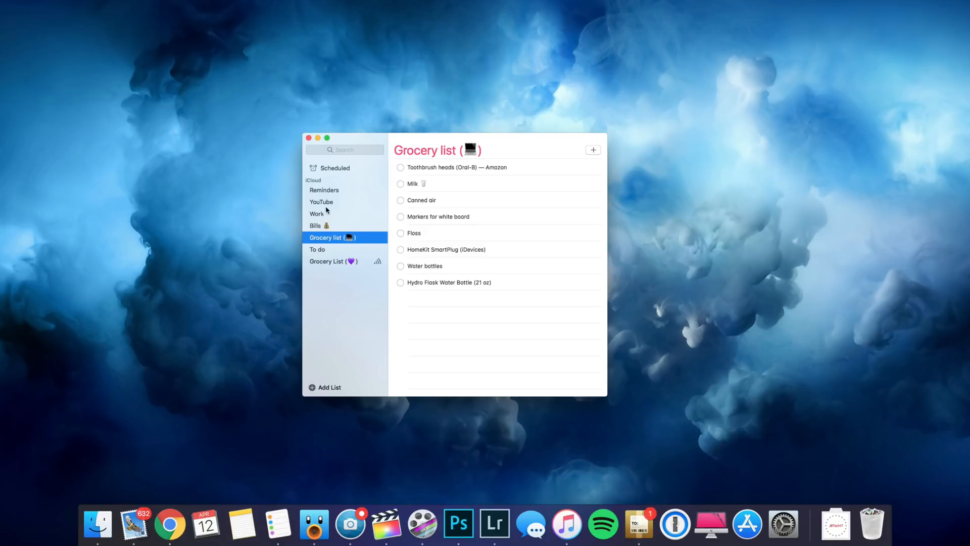
pyautogui.moveTo(366, 142)
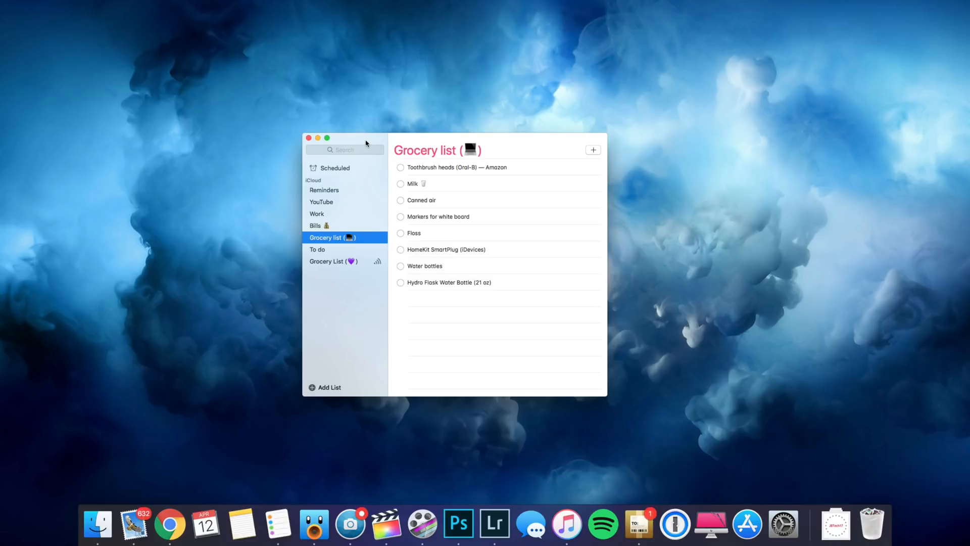
pyautogui.moveTo(338, 249)
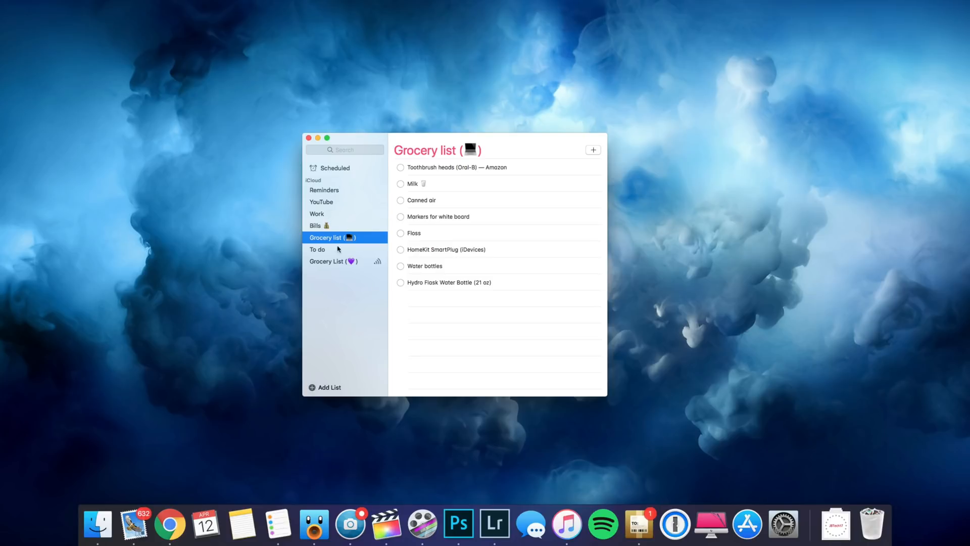
pyautogui.moveTo(330, 282)
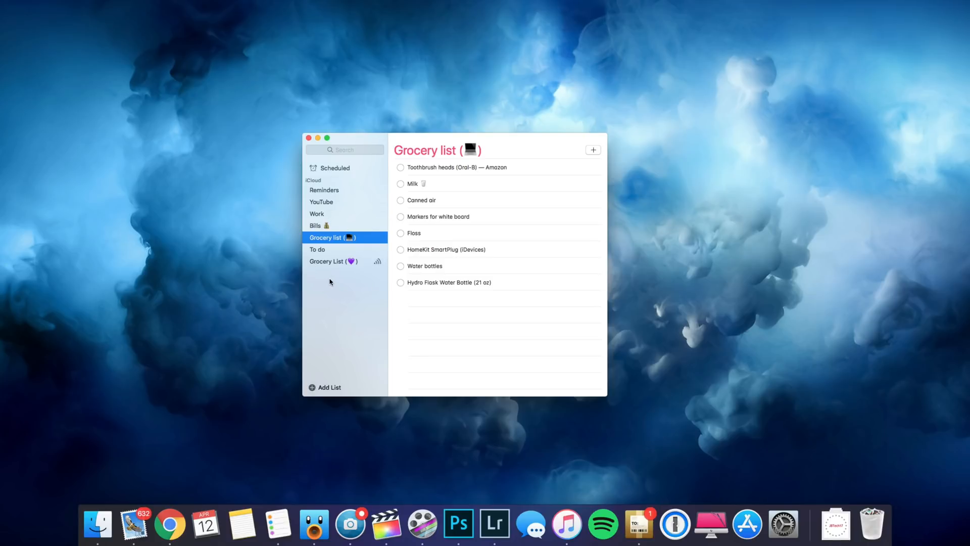
pyautogui.moveTo(353, 297)
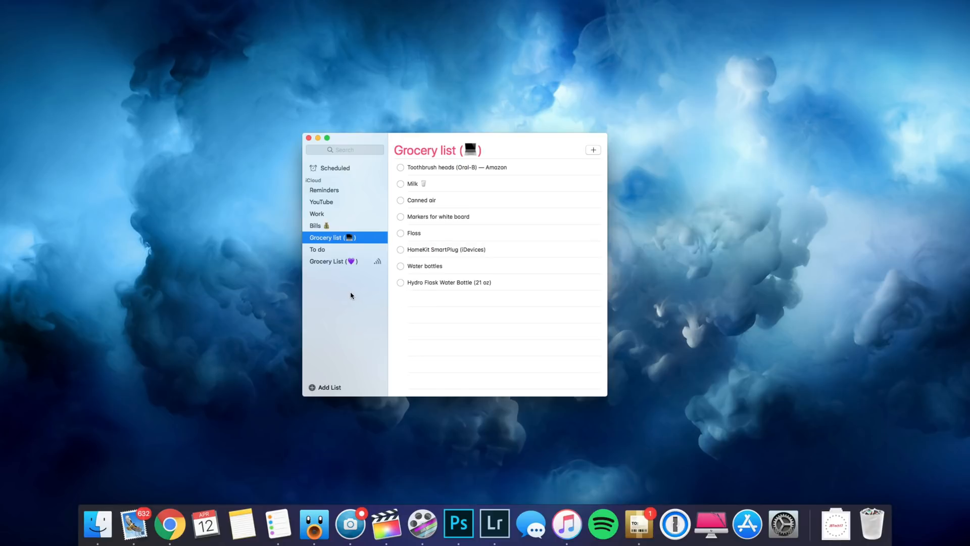
# - Close the Reminders grocery list window, leaving only the wallpaper and Dock
pyautogui.click(309, 138)
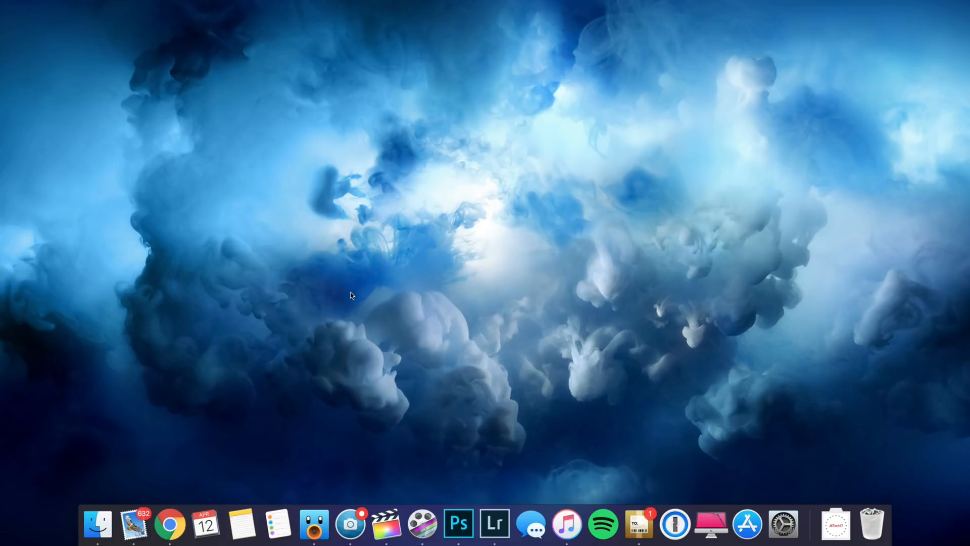
pyautogui.moveTo(407, 339)
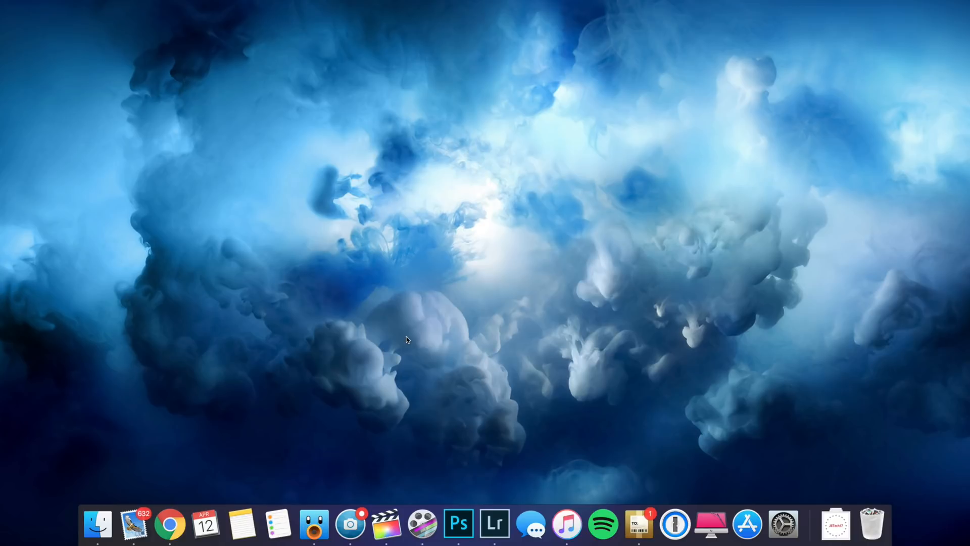
pyautogui.moveTo(377, 382)
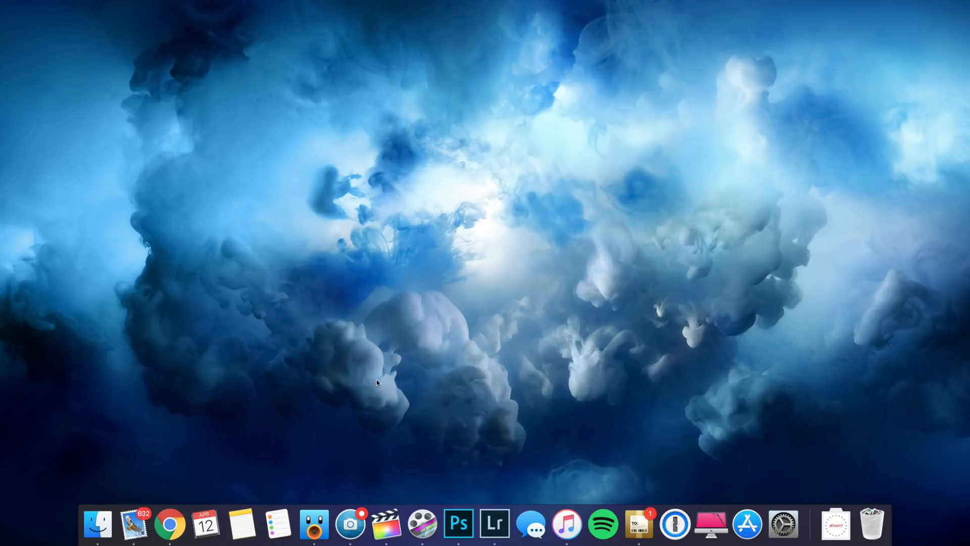
# - Launch Tweetbot from the Dock and scroll its Timeline column through recent tweets
pyautogui.click(314, 524)
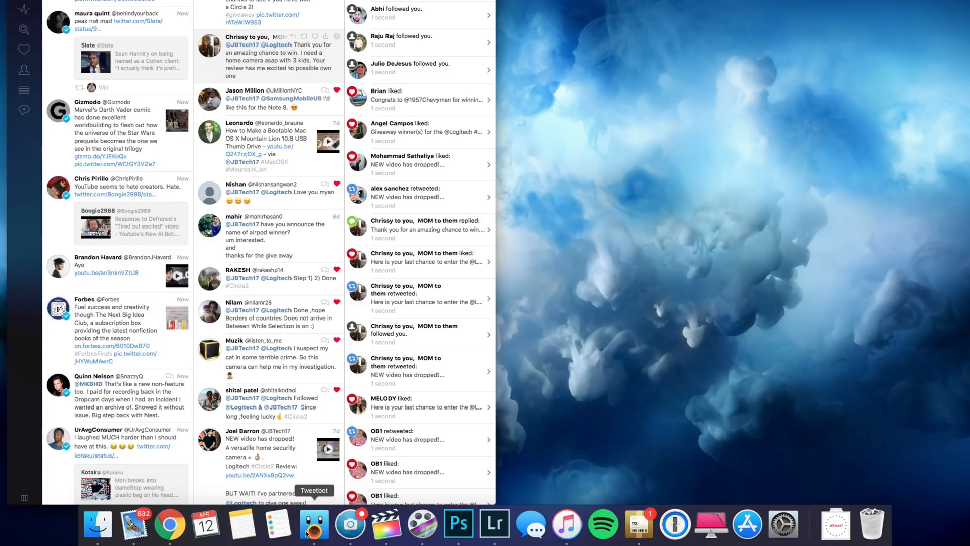
pyautogui.click(313, 525)
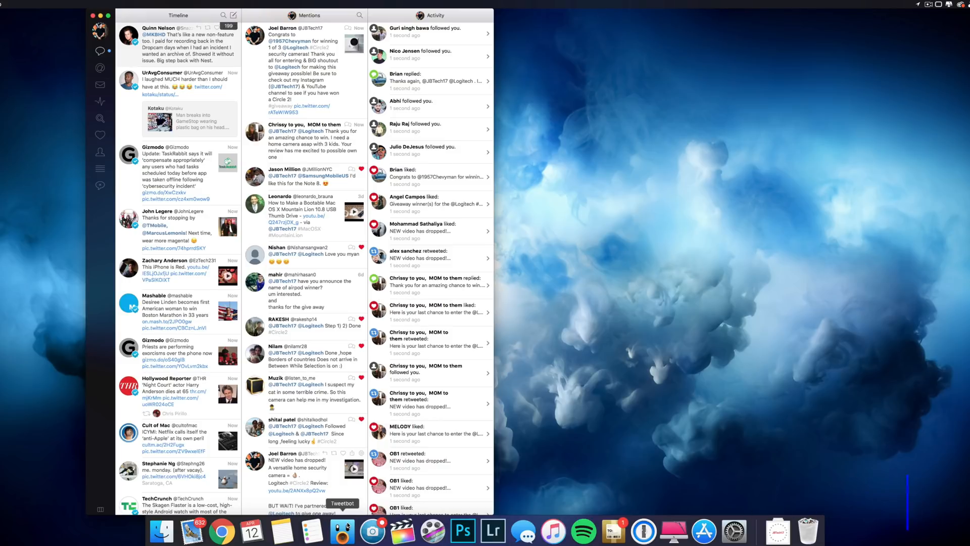
pyautogui.scroll(3)
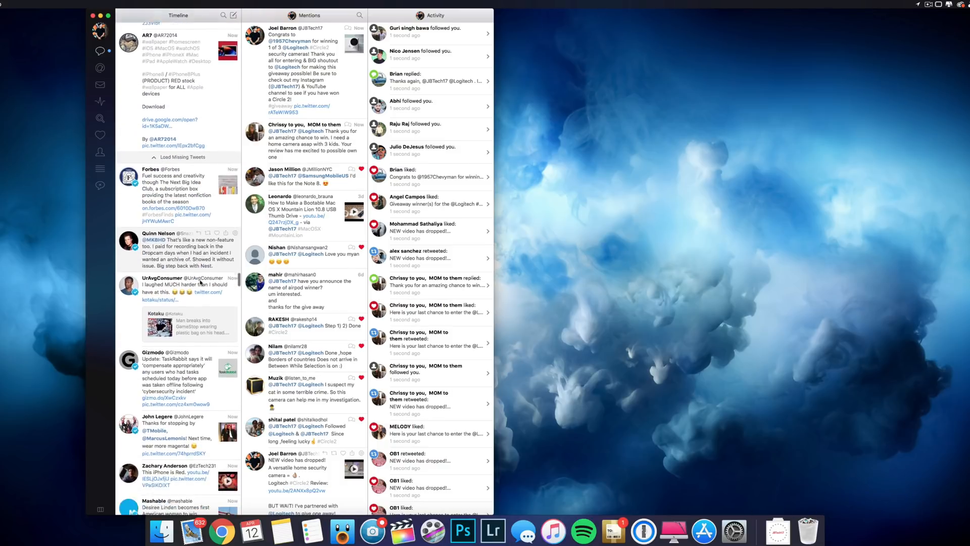
pyautogui.scroll(-3)
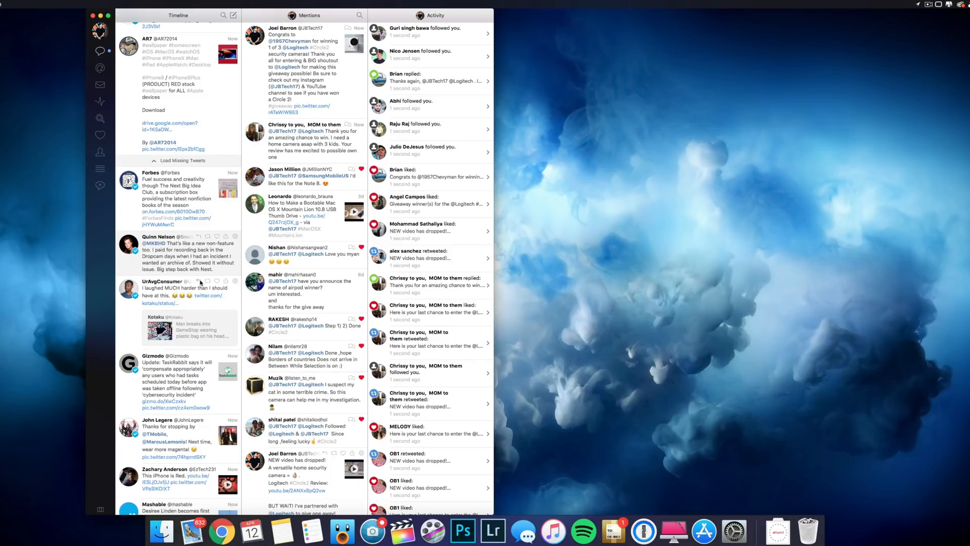
pyautogui.scroll(3)
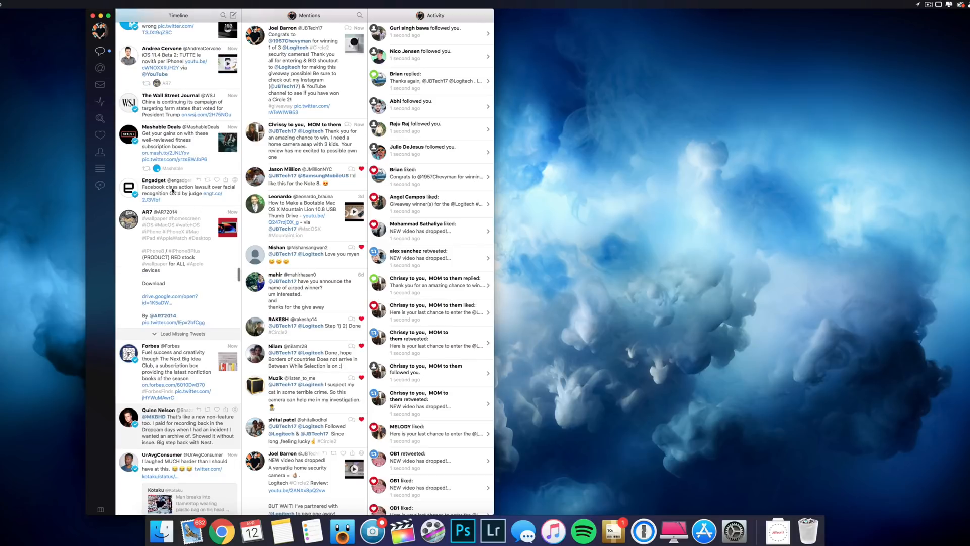
pyautogui.scroll(-3)
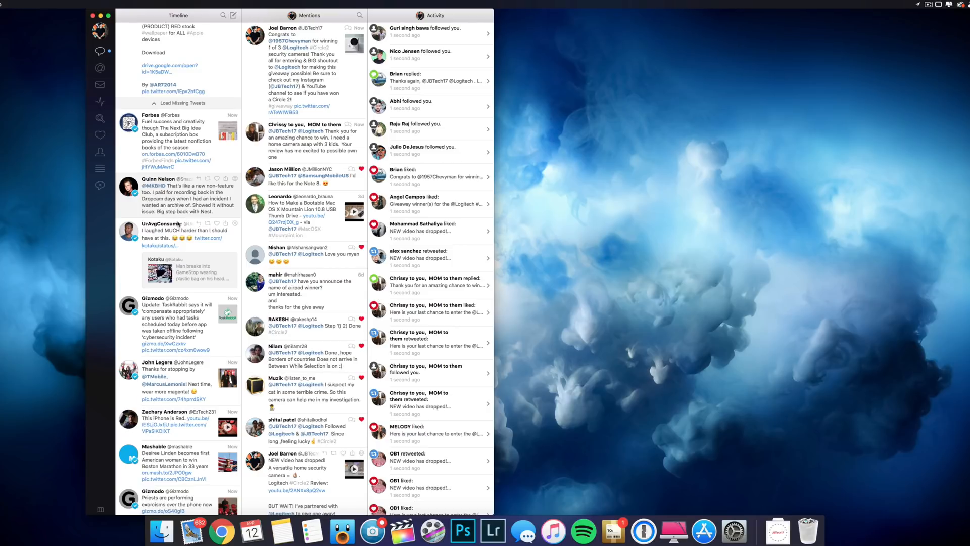
pyautogui.moveTo(198, 356)
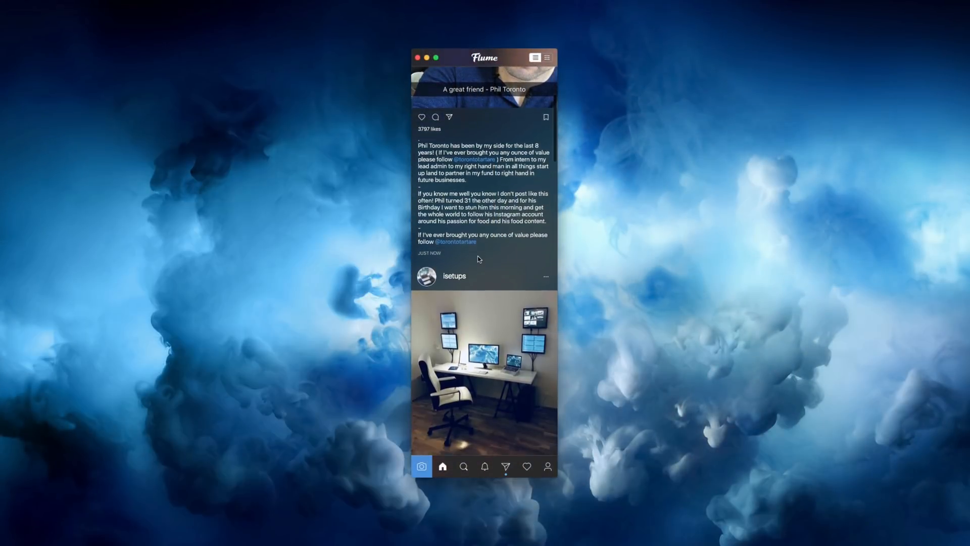
# - Scroll down through several Instagram posts in the Flume home feed
pyautogui.scroll(-3)
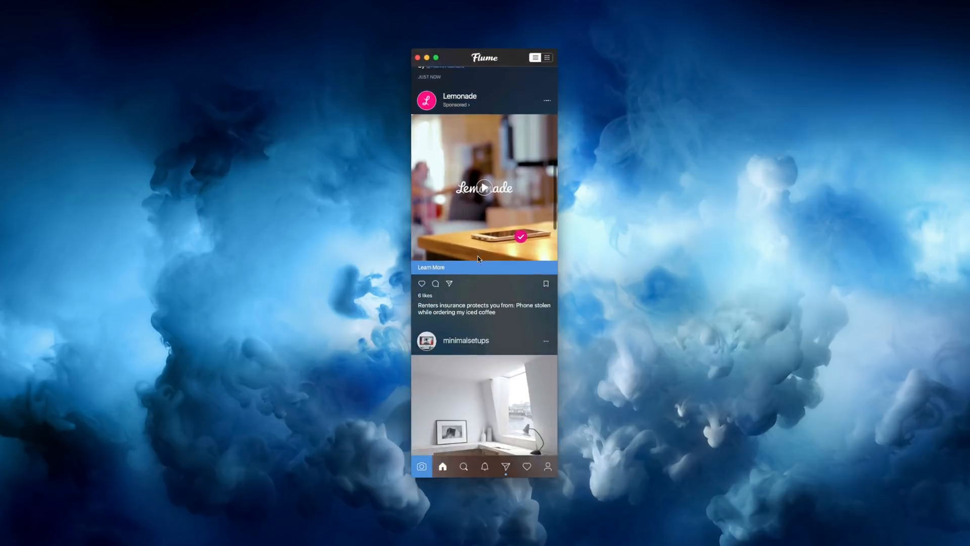
pyautogui.scroll(-3)
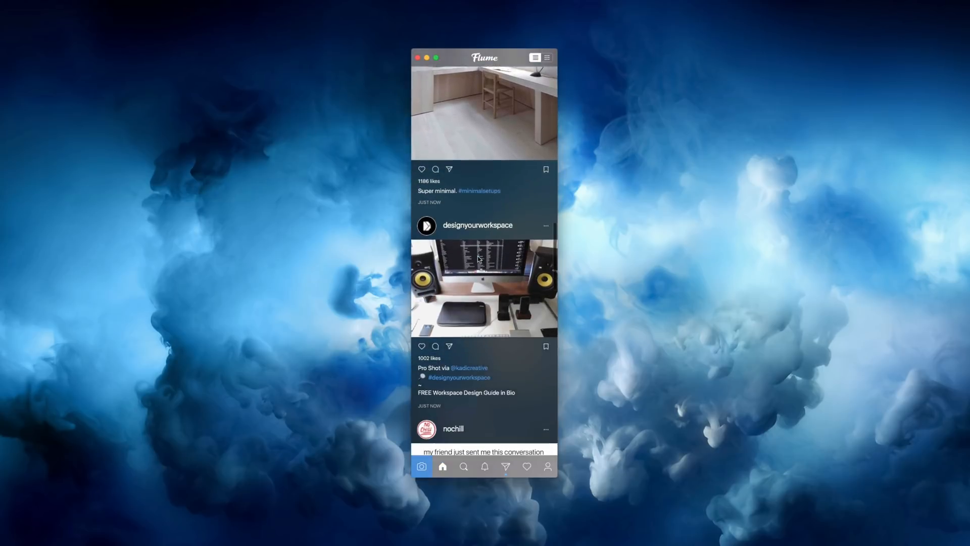
pyautogui.scroll(-3)
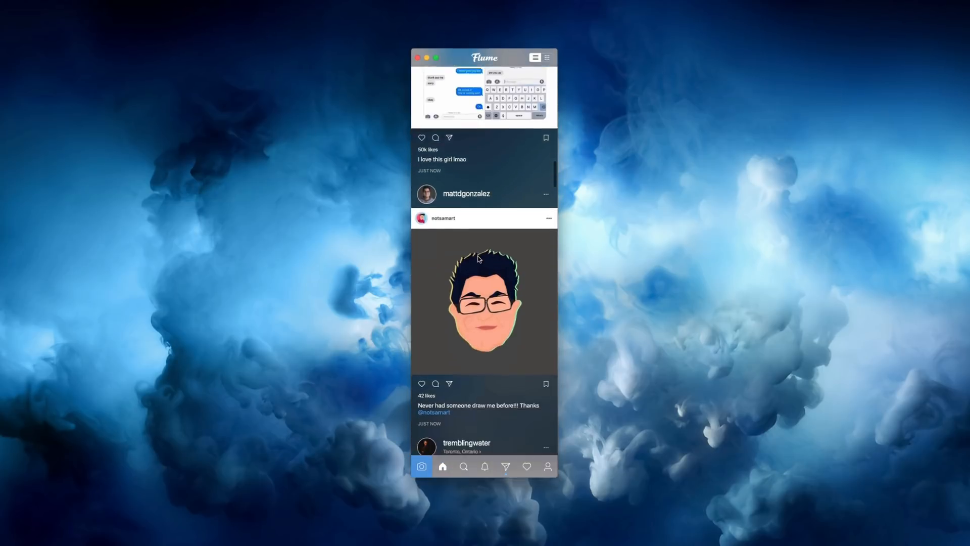
pyautogui.scroll(-3)
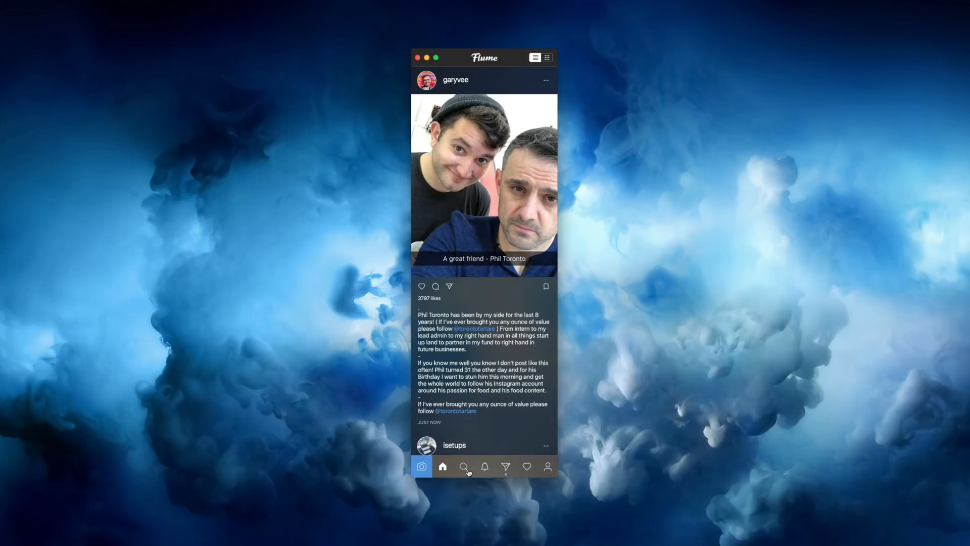
# - Visit Flume's search suggestions, activity notifications and the account's own profile grid
pyautogui.click(464, 467)
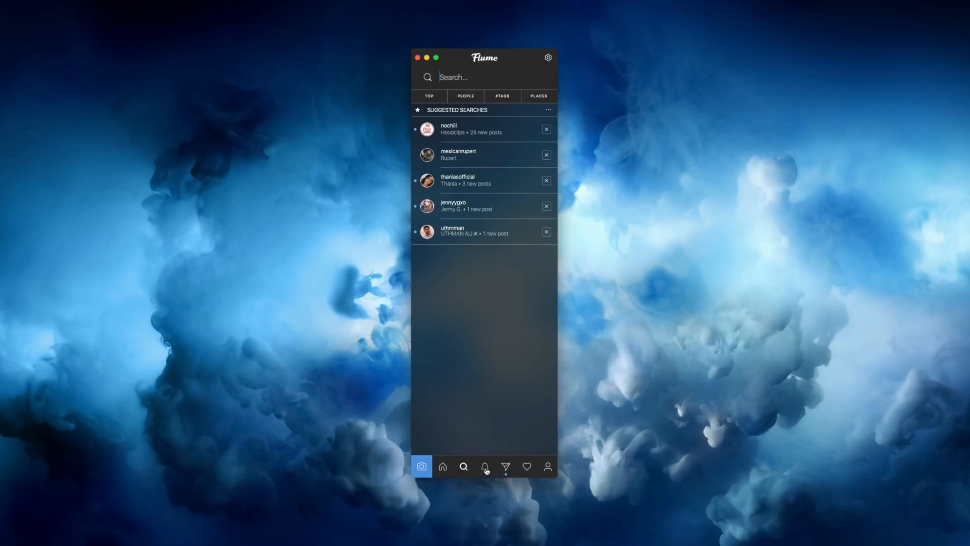
pyautogui.moveTo(485, 466)
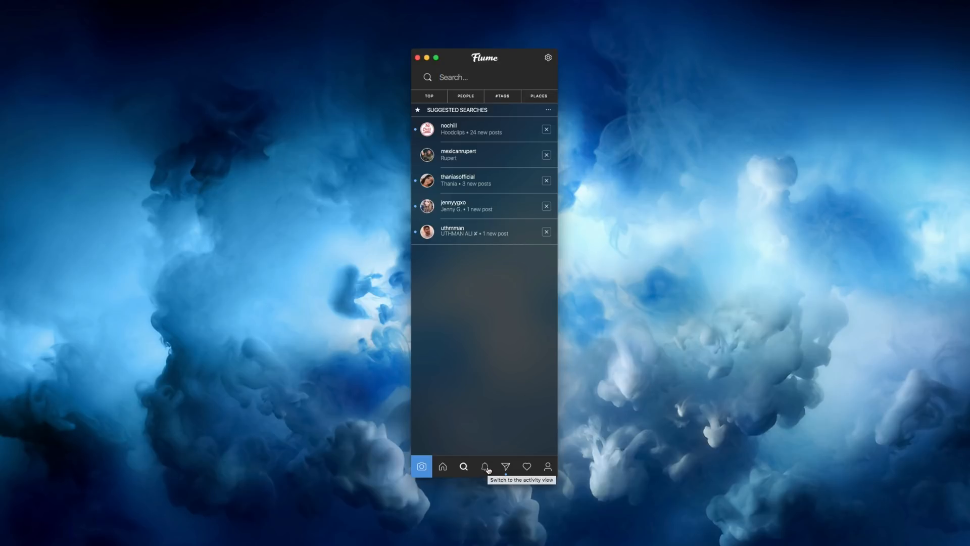
pyautogui.click(484, 467)
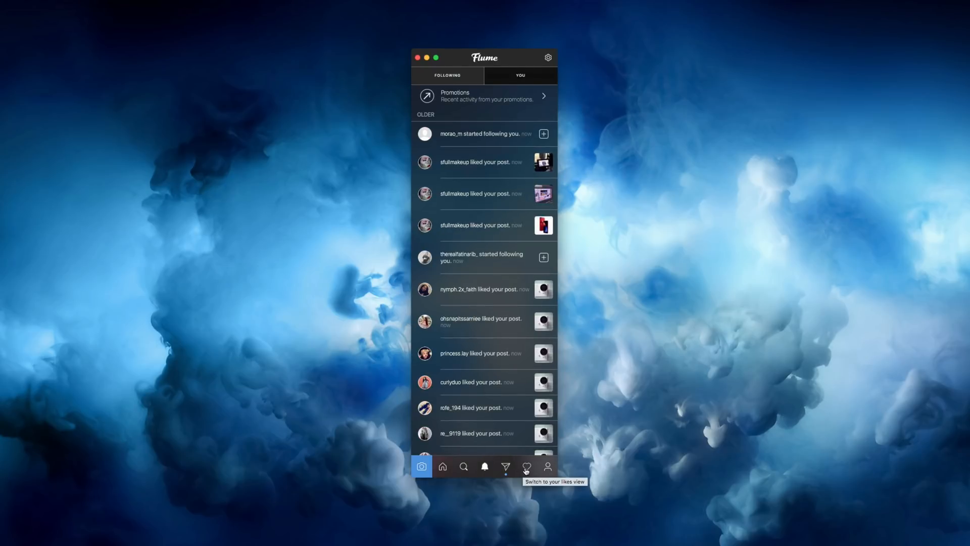
pyautogui.moveTo(507, 466)
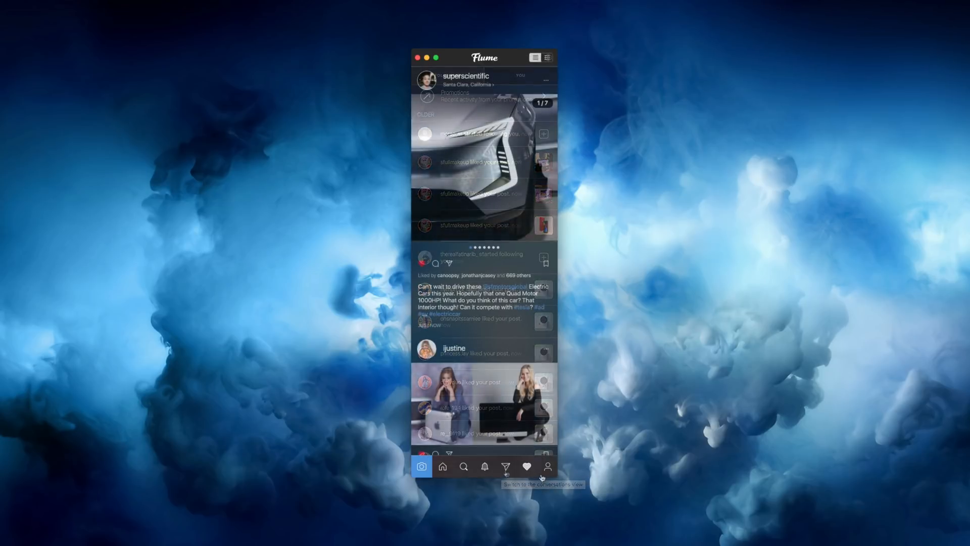
pyautogui.click(547, 467)
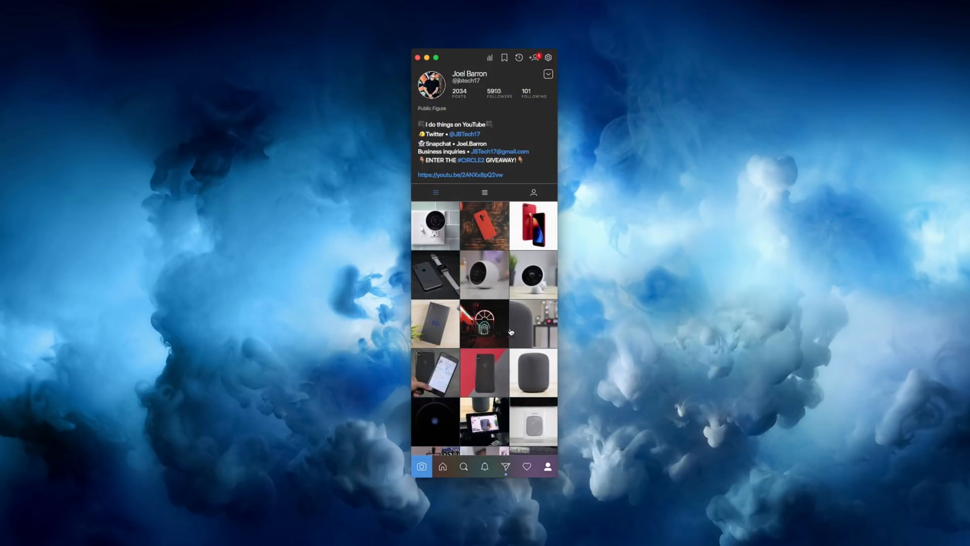
# - Start a new Flume photo post, then close the composer to return to the profile grid
pyautogui.click(422, 466)
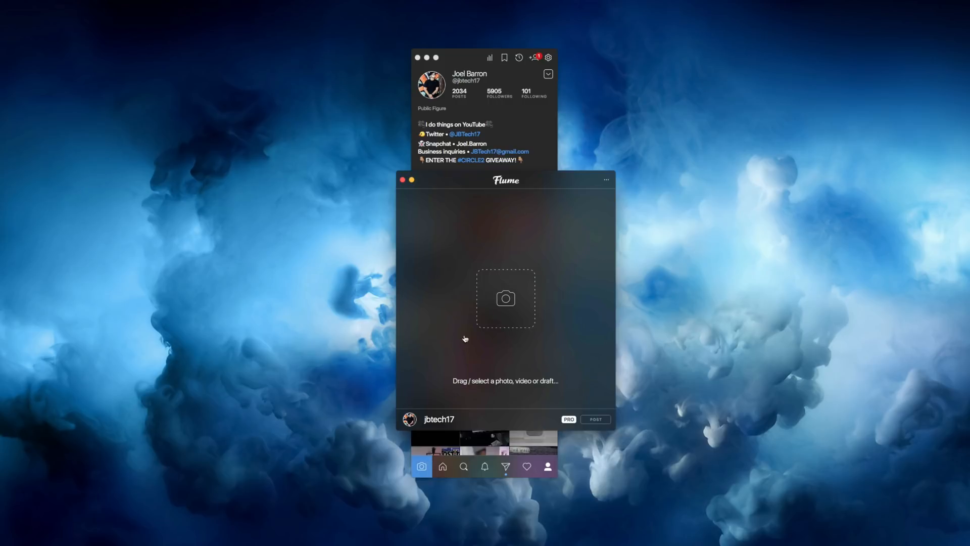
pyautogui.moveTo(505, 370)
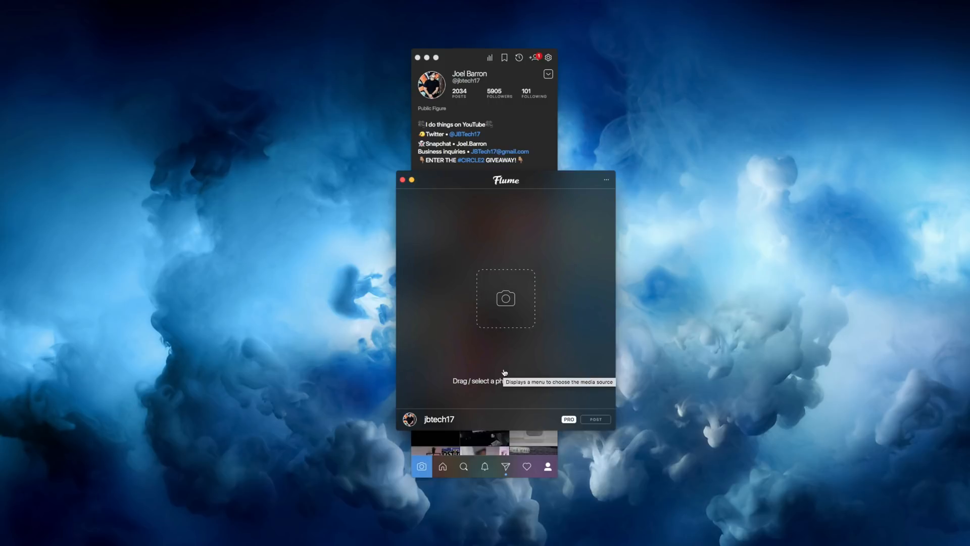
pyautogui.moveTo(510, 278)
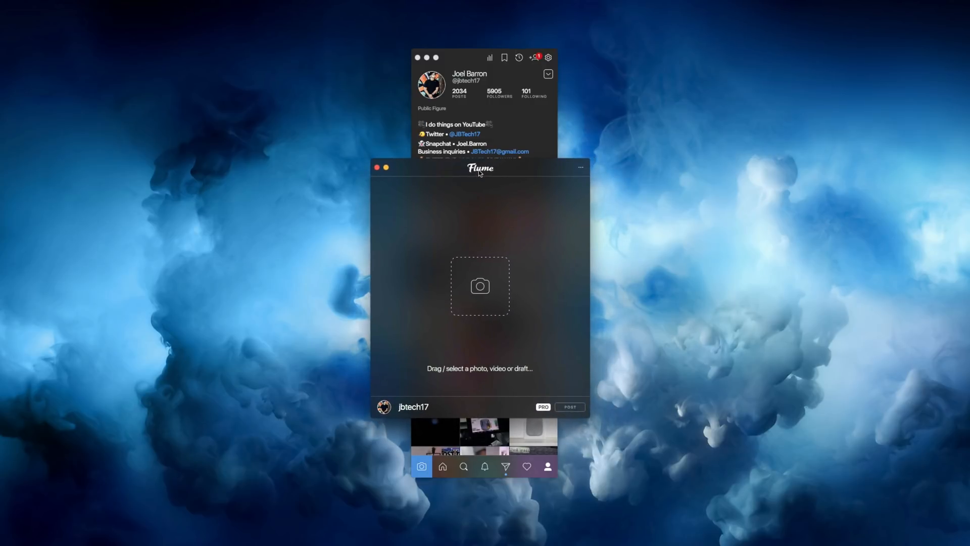
pyautogui.click(376, 168)
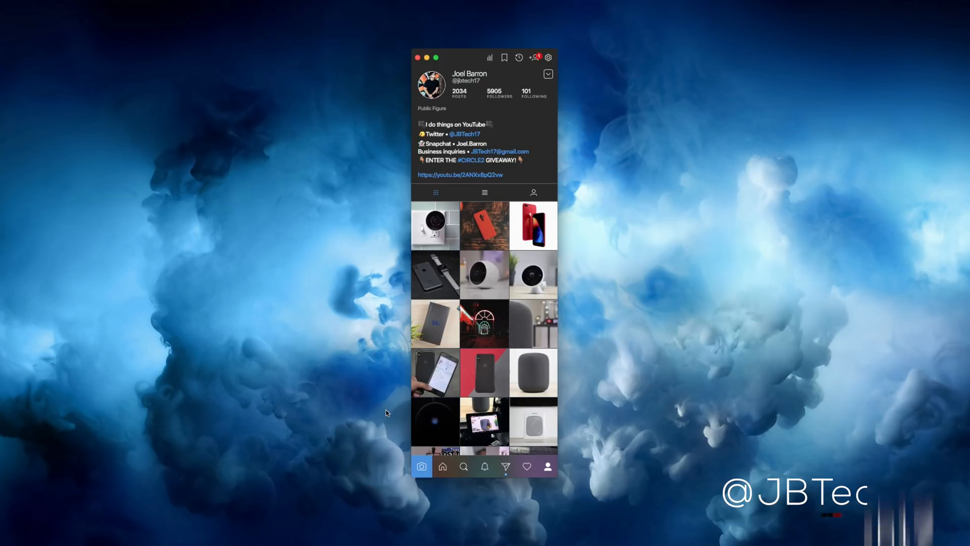
pyautogui.moveTo(397, 414)
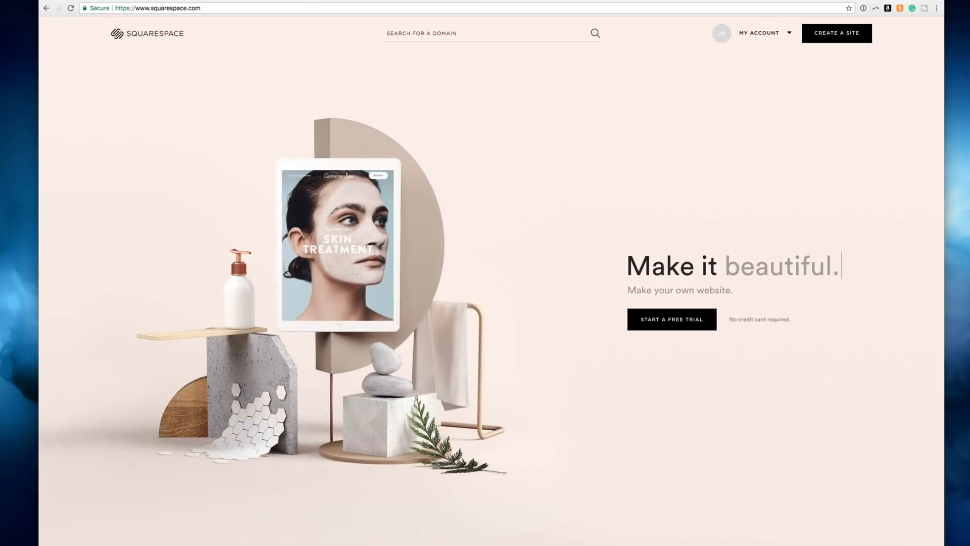
# - Scroll down the Squarespace homepage toward its templates and design sections
pyautogui.scroll(-3)
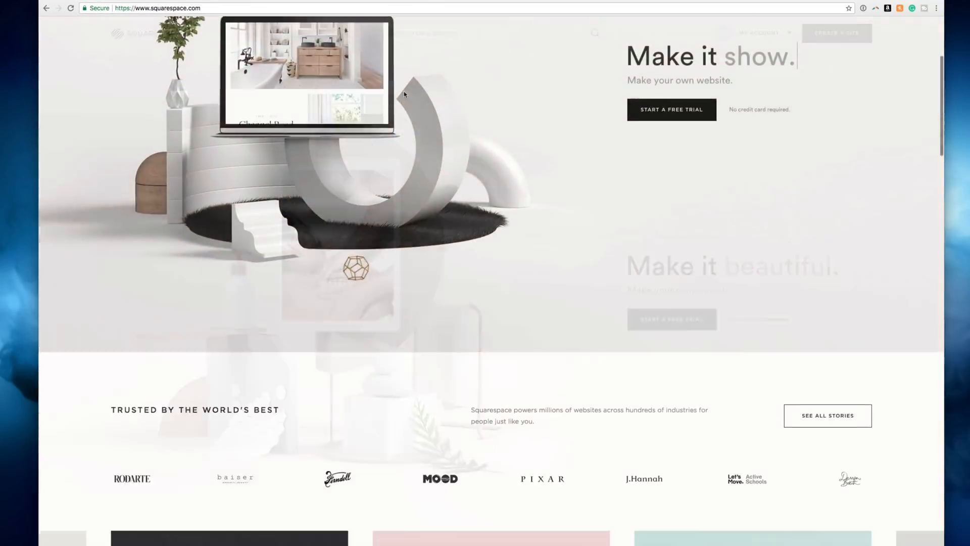
pyautogui.scroll(-3)
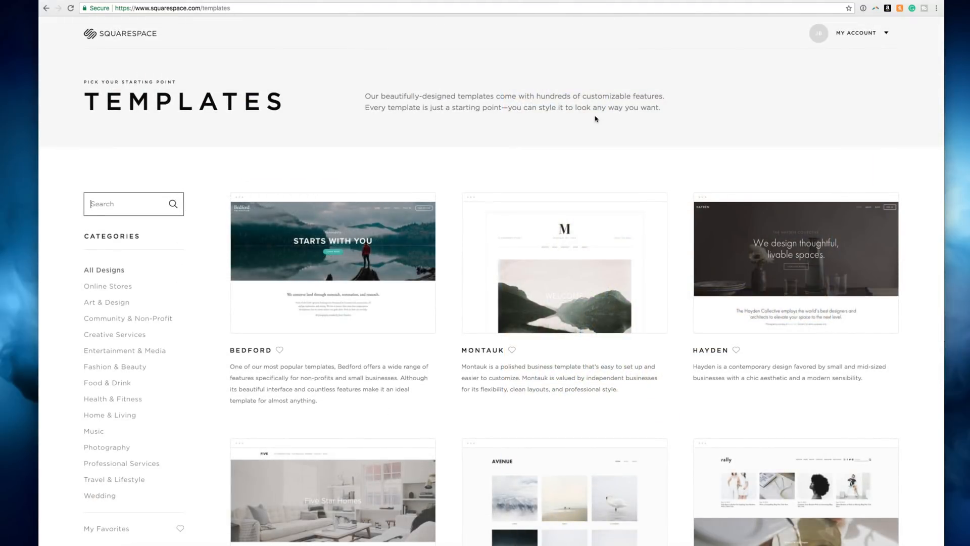
pyautogui.scroll(-3)
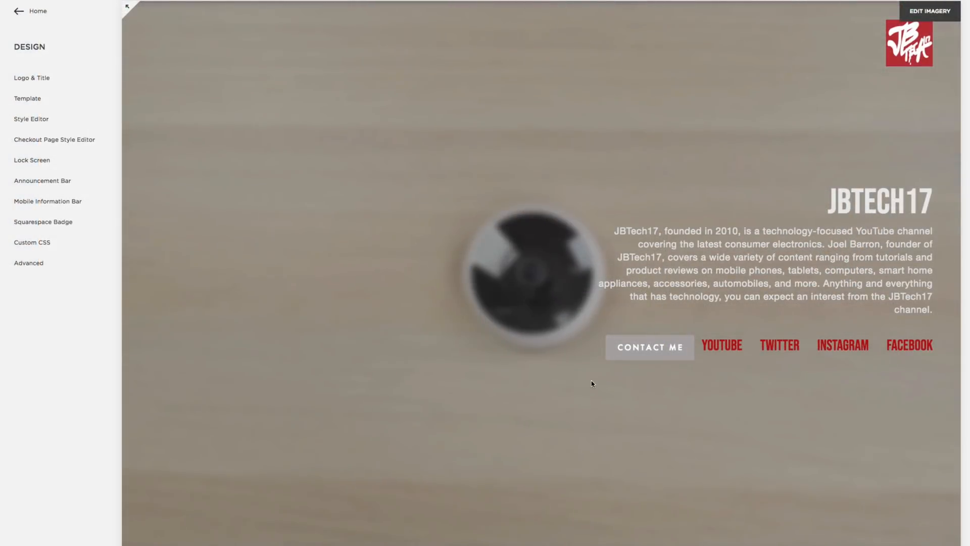
pyautogui.moveTo(648, 346)
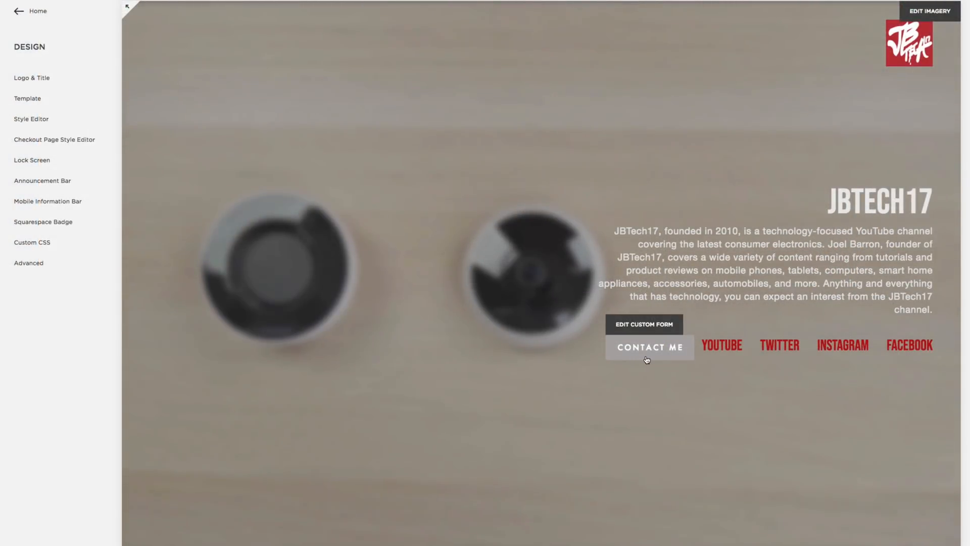
# - Preview the JBTECH17 site's Contact Me form and close it again
pyautogui.click(649, 347)
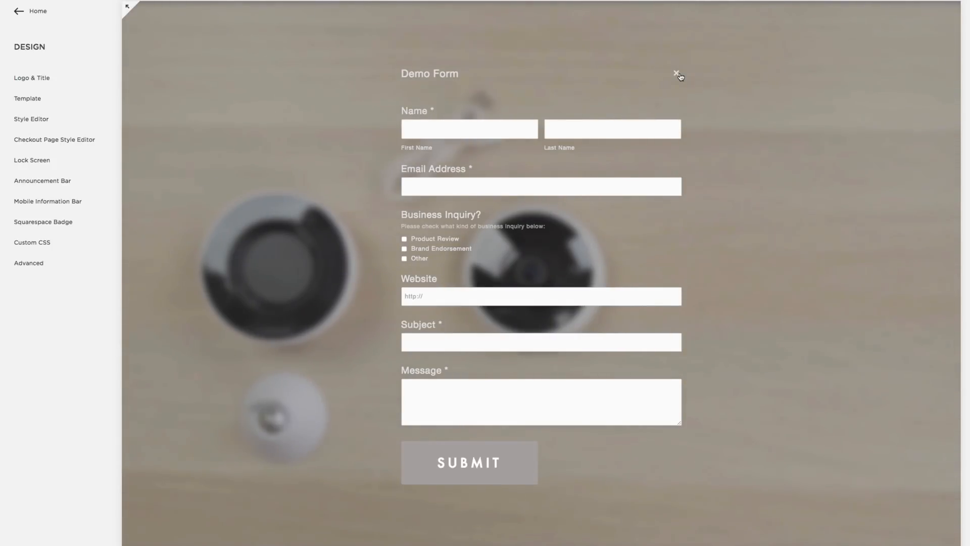
pyautogui.click(676, 73)
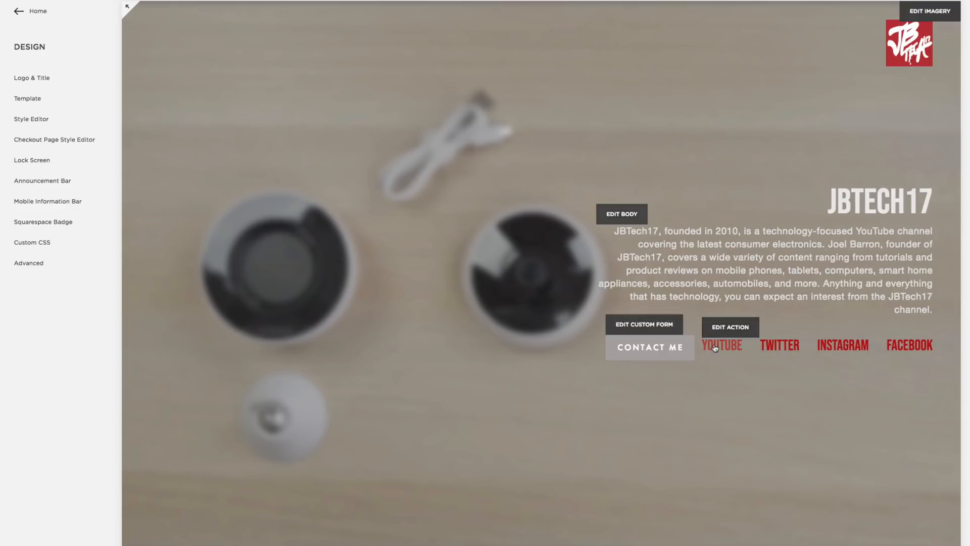
pyautogui.click(721, 345)
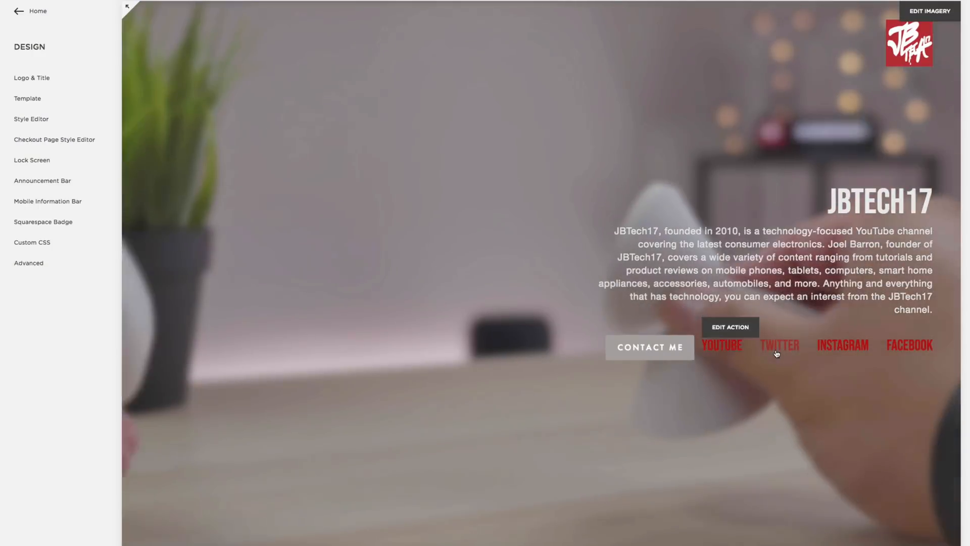
# - Check the site's YouTube and Twitter links, then quit the browser to the desktop
pyautogui.click(779, 346)
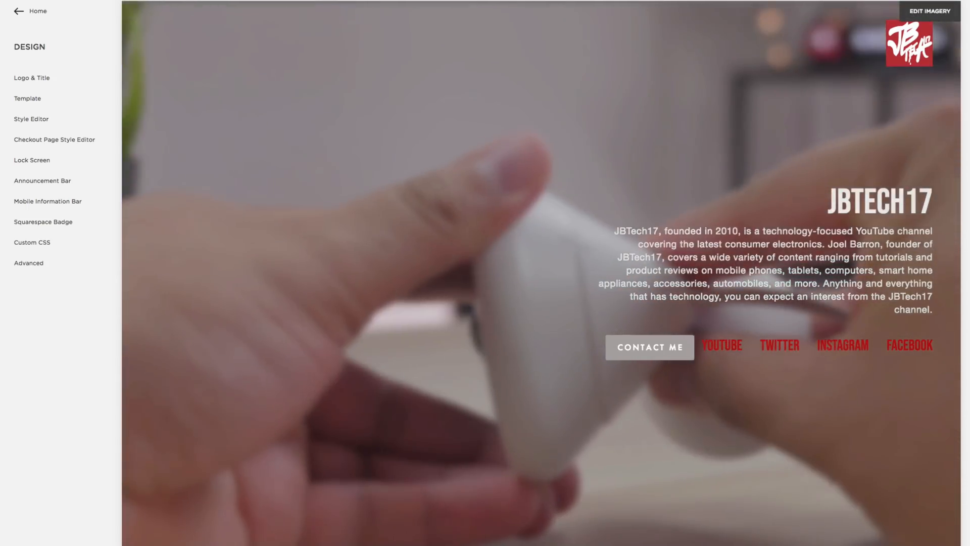
pyautogui.click(842, 345)
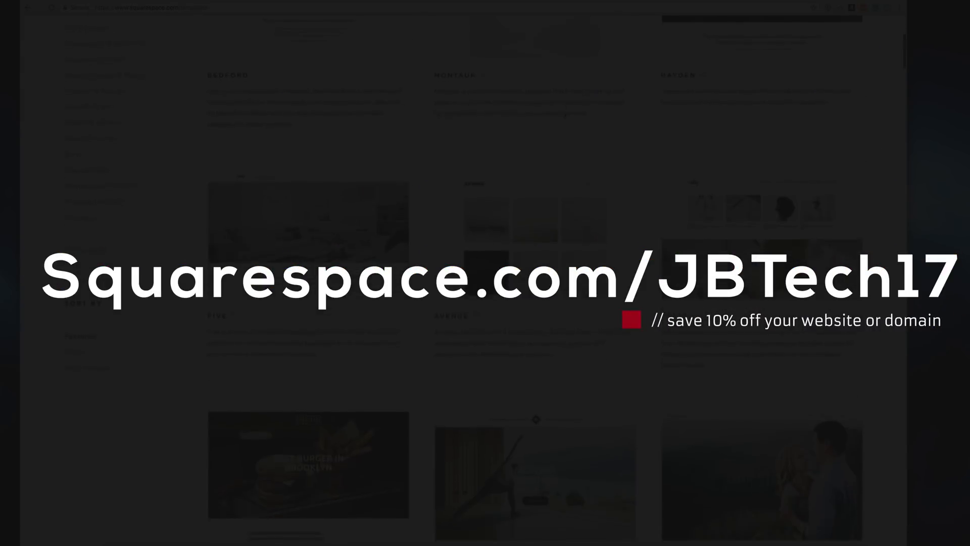
pyautogui.scroll(-3)
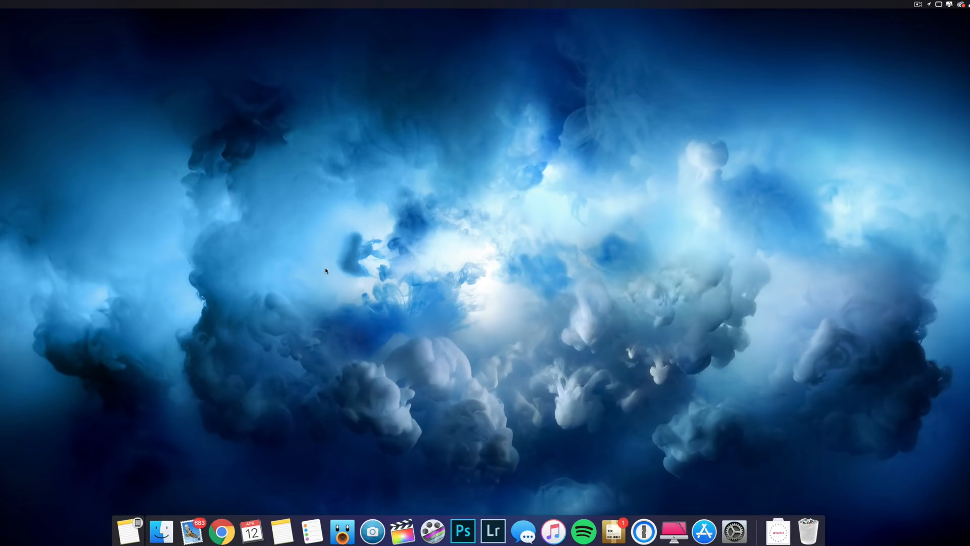
pyautogui.moveTo(407, 469)
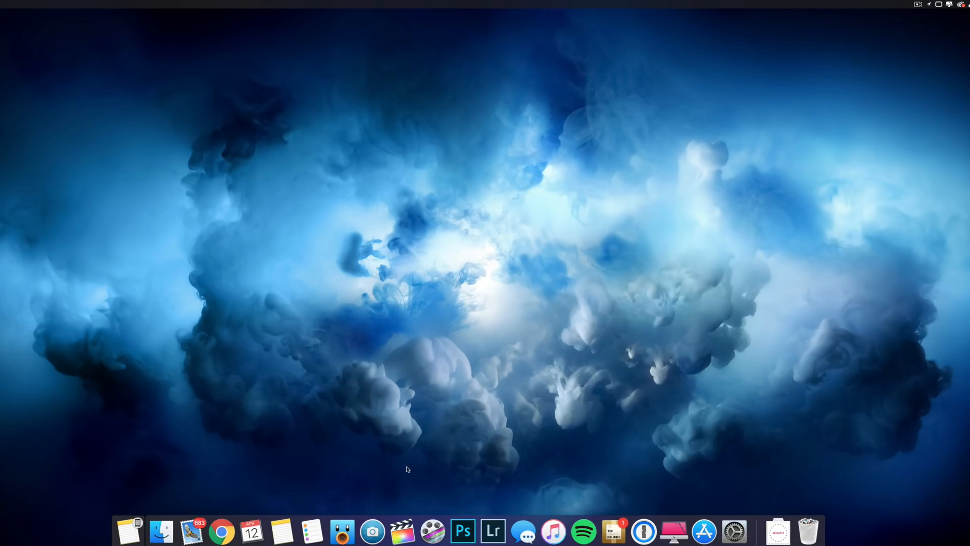
# - Launch Final Cut Pro from the Dock with the Circle 2 Review project loaded
pyautogui.click(401, 531)
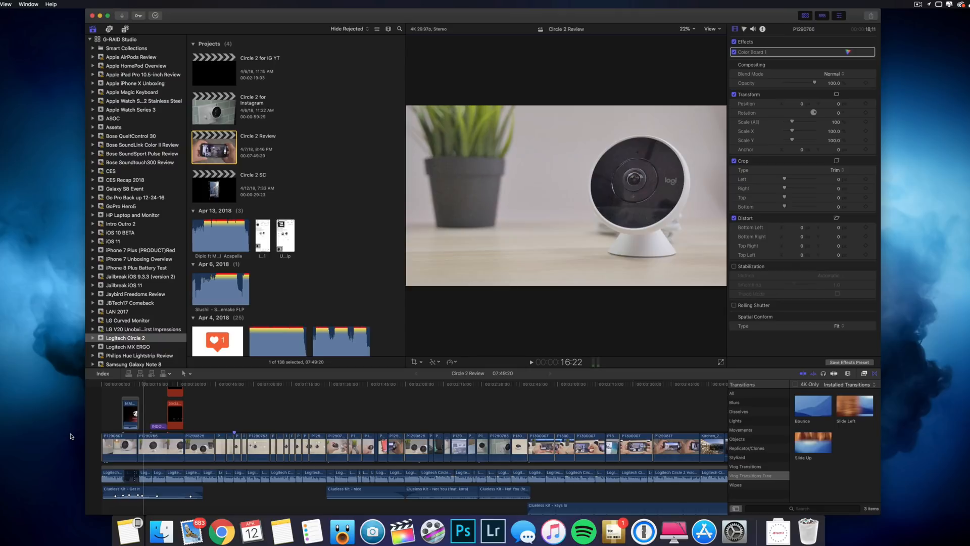
pyautogui.moveTo(79, 438)
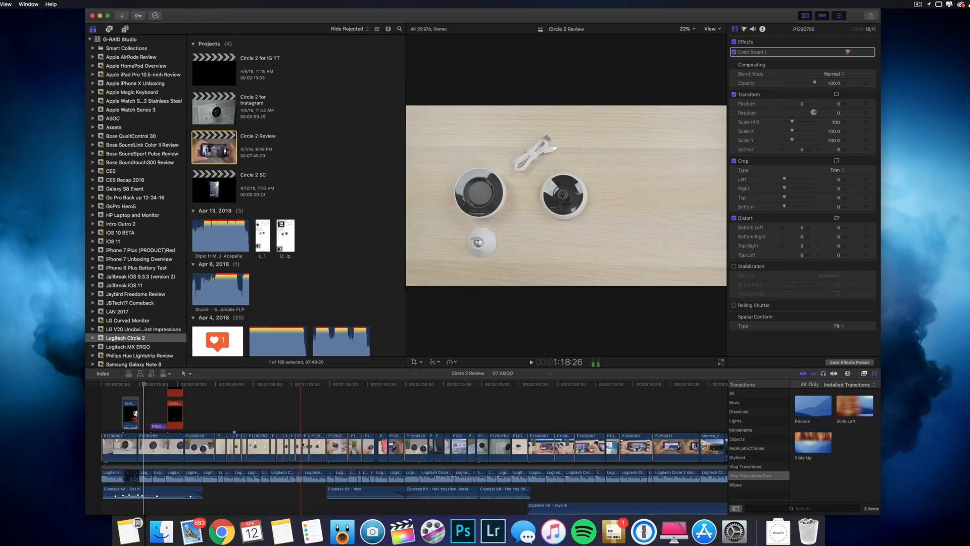
# - Skim the Circle 2 Review timeline from the unboxing footage back to the Logitech Circle 2 title
pyautogui.click(420, 384)
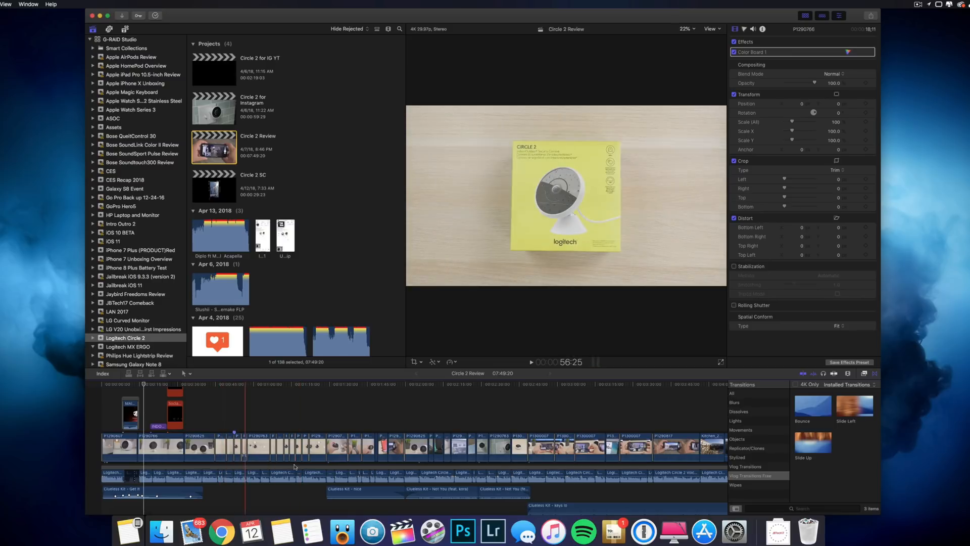
pyautogui.click(401, 446)
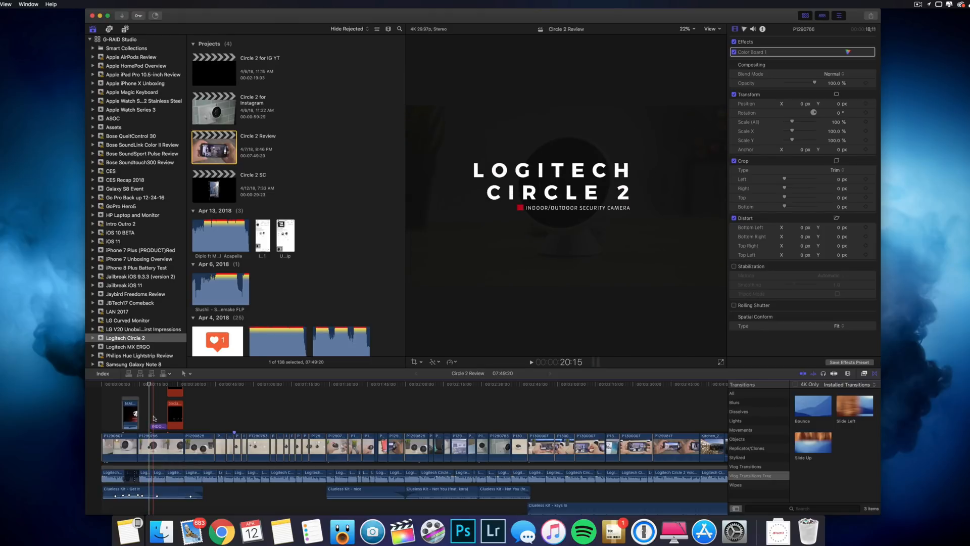
# - Inspect the title clip's text settings, then preview mCallouts Tech 28 from the Titles sidebar
pyautogui.click(160, 425)
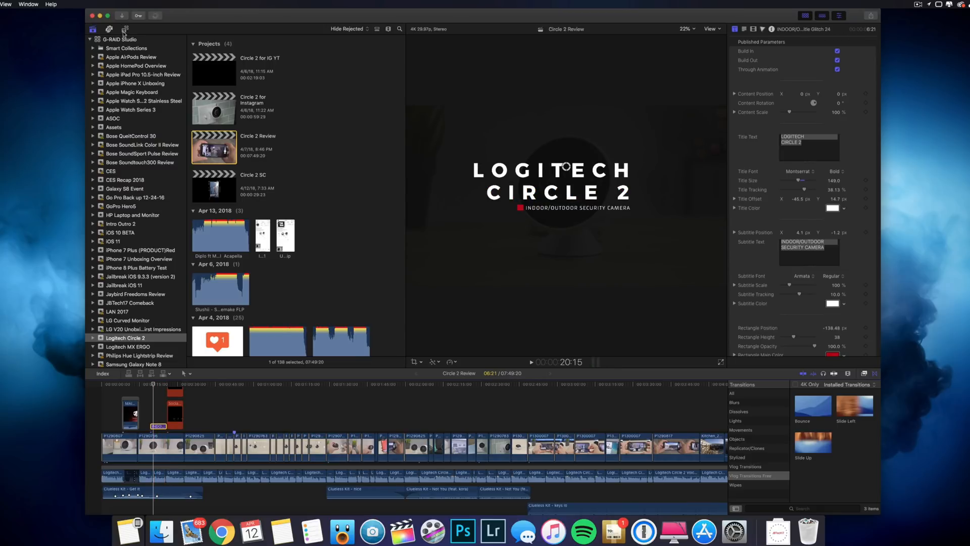
pyautogui.click(125, 29)
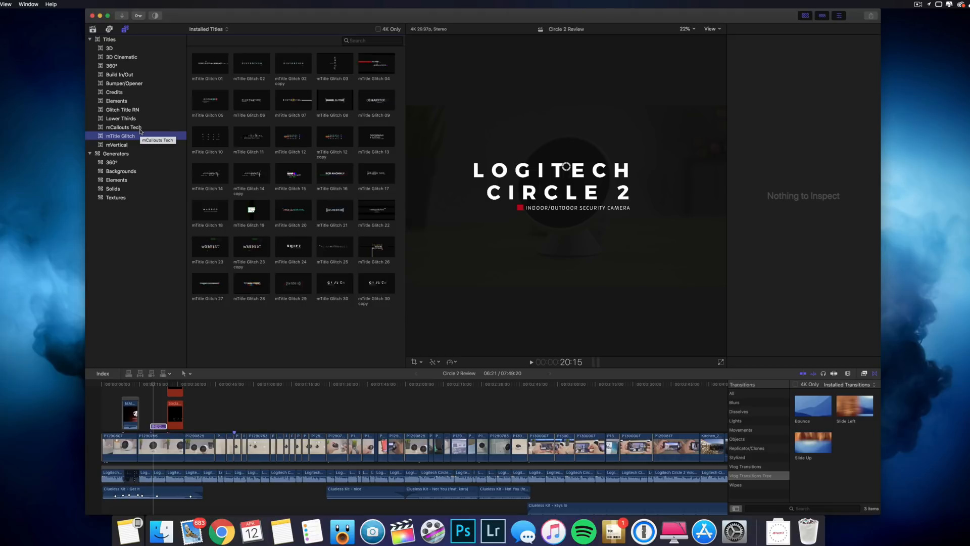
pyautogui.click(124, 128)
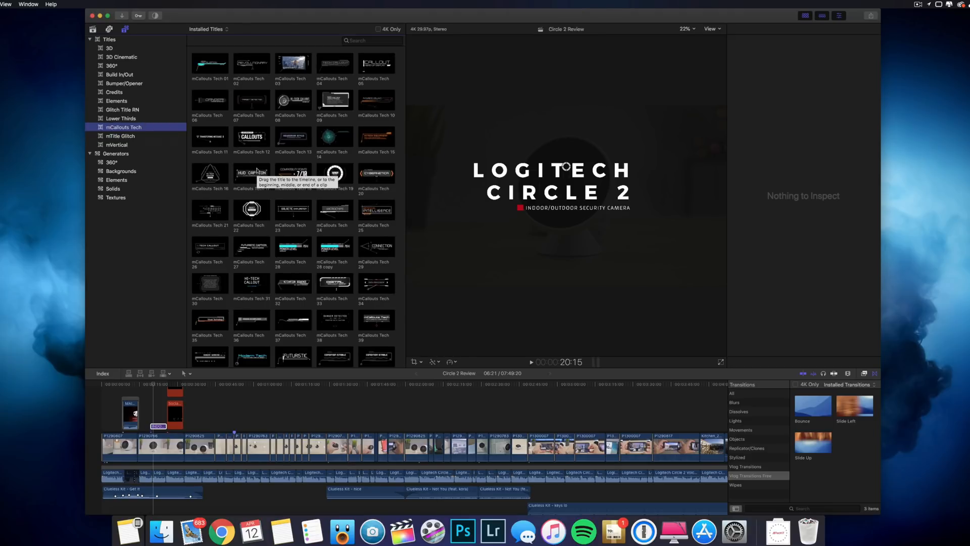
pyautogui.scroll(-3)
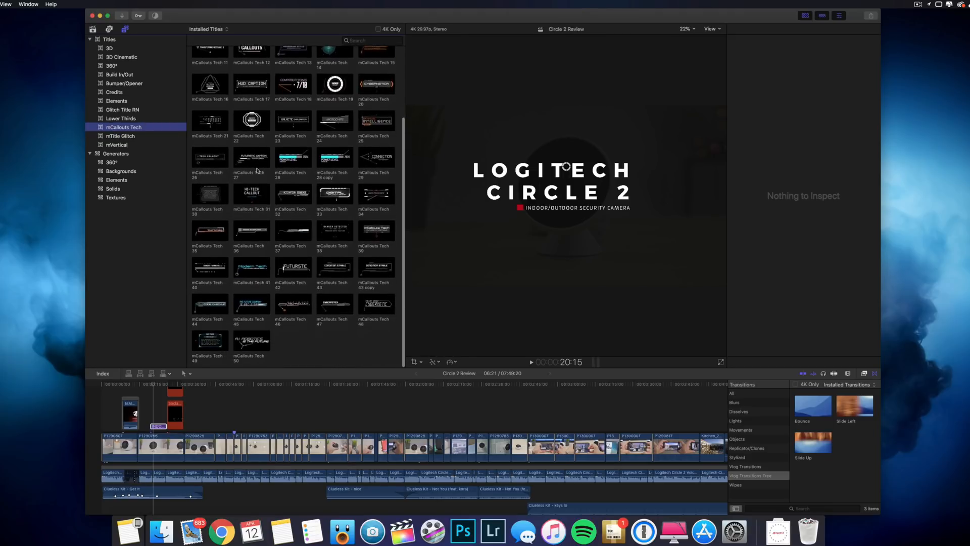
pyautogui.click(251, 161)
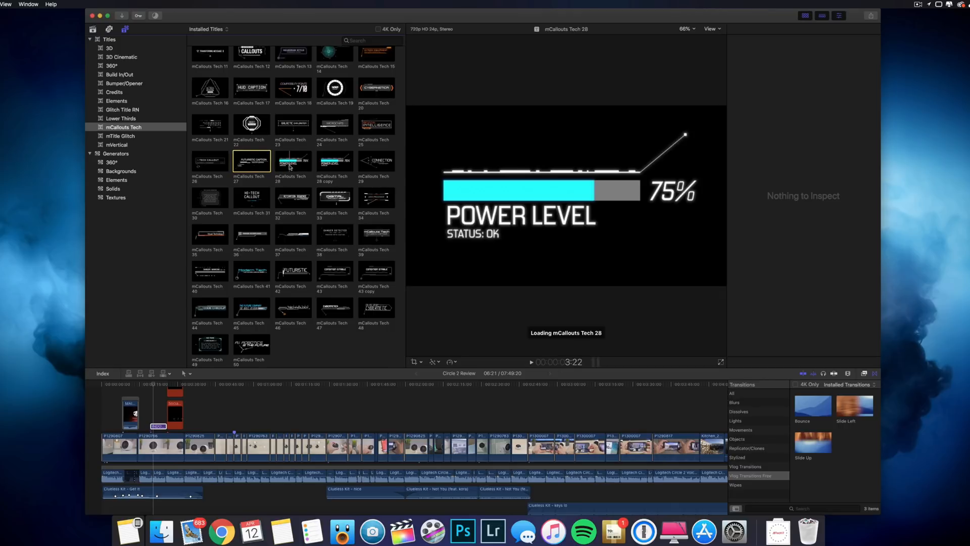
pyautogui.click(335, 198)
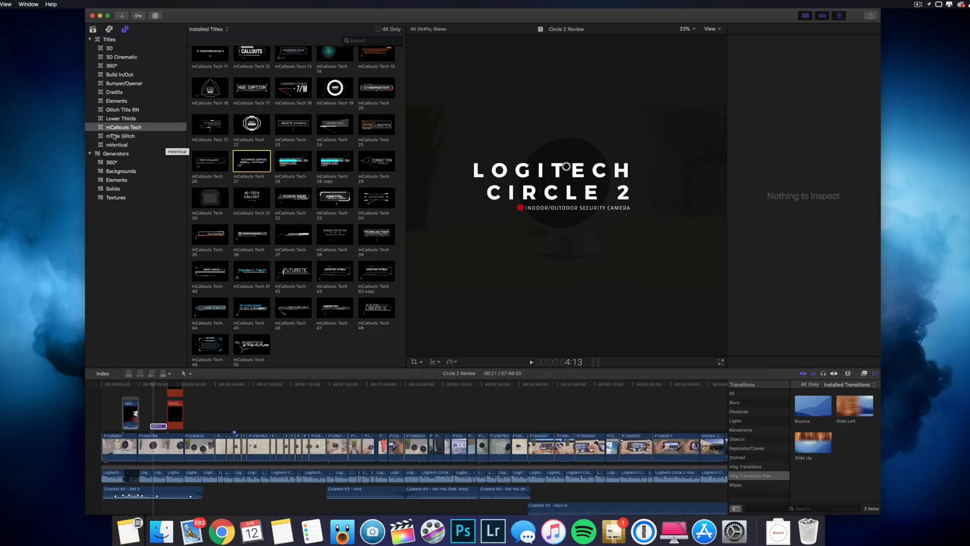
# - Preview an mTitle Glitch title, reselect the Circle 2 title clip, and hide Final Cut Pro
pyautogui.click(120, 135)
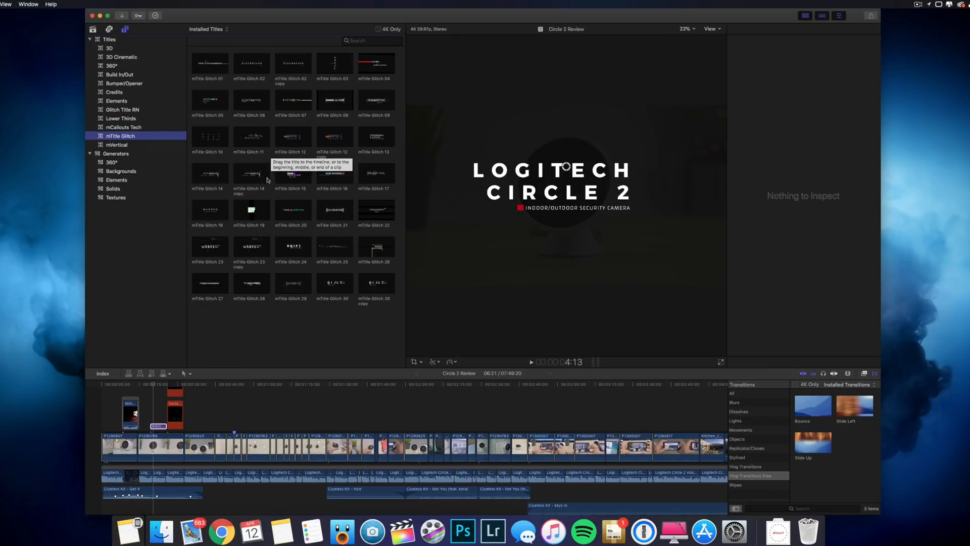
pyautogui.click(333, 173)
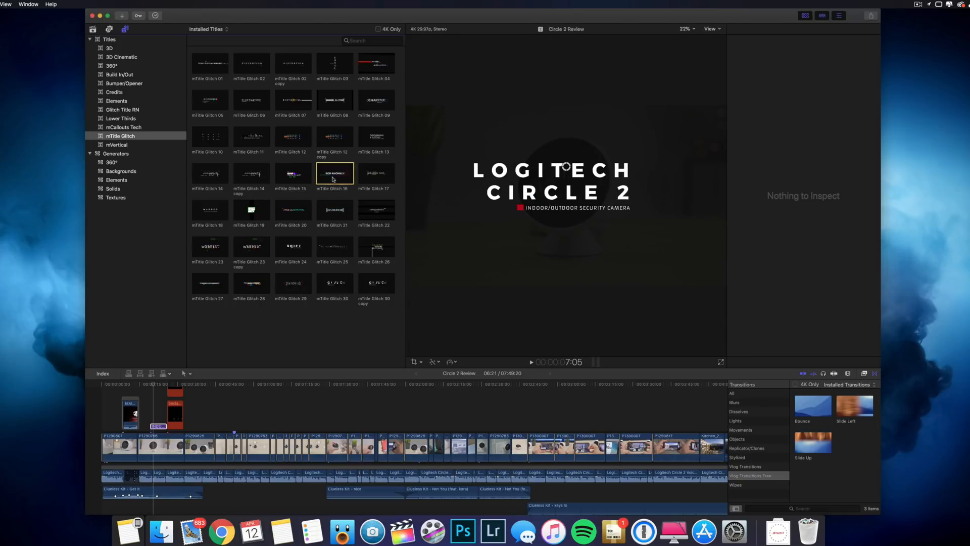
pyautogui.click(376, 172)
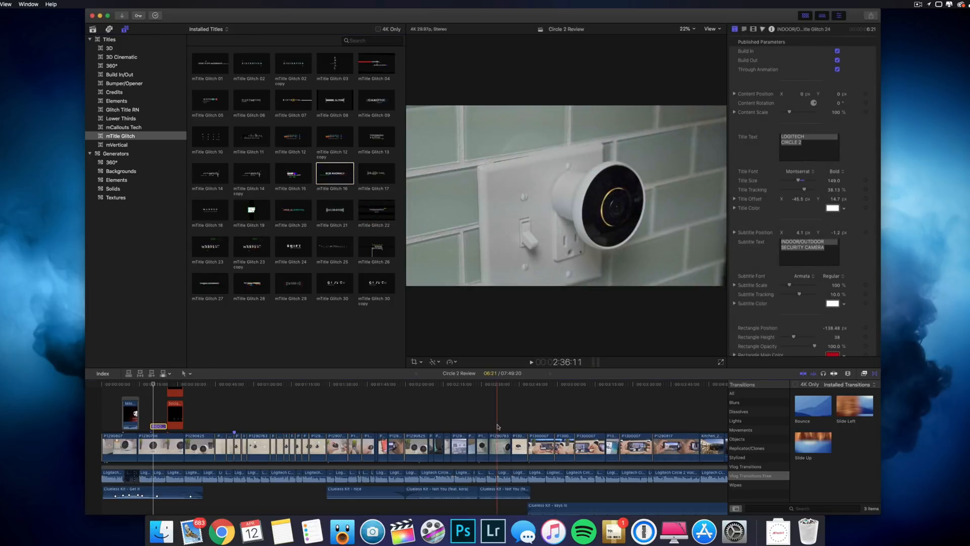
pyautogui.click(526, 431)
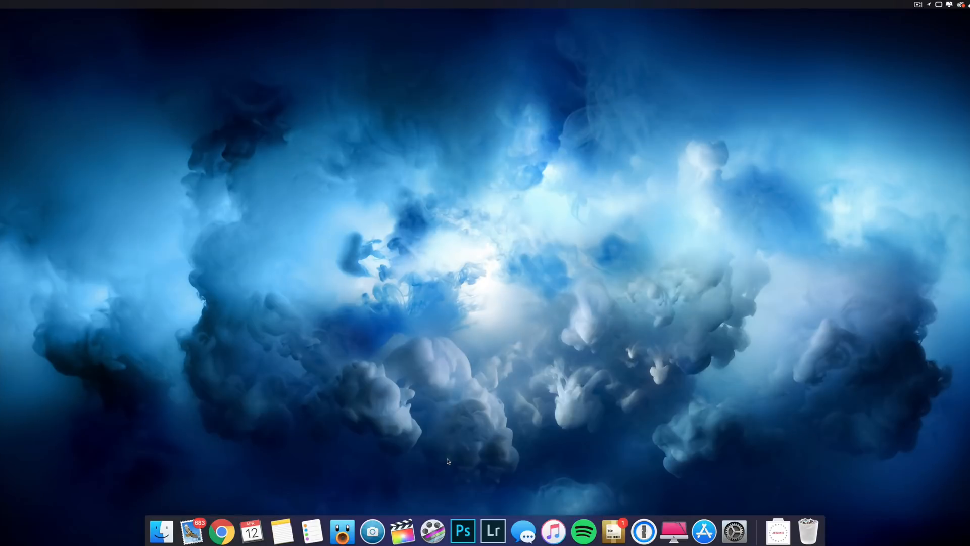
# - Scrub the What's On My Mac (2018) timeline to several points before closing ScreenFlow
pyautogui.click(432, 531)
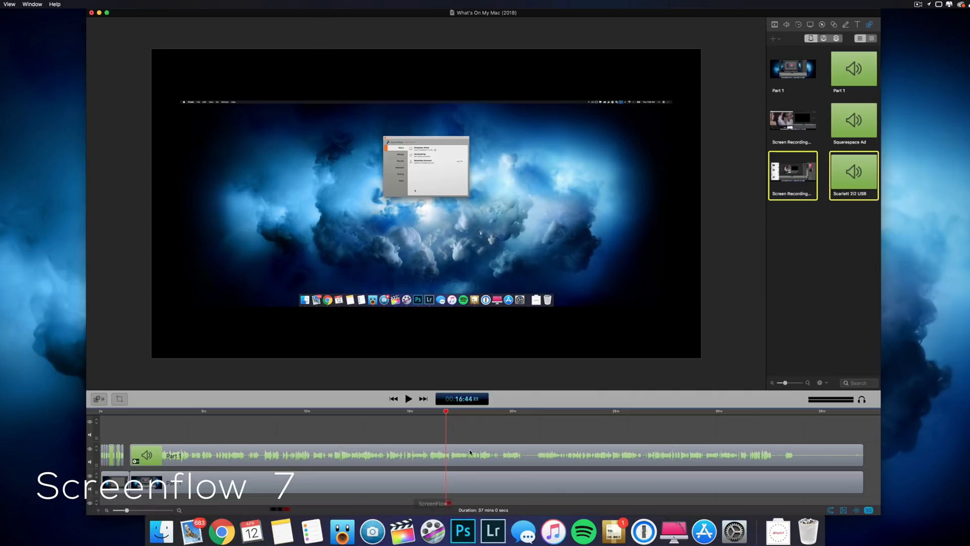
pyautogui.click(507, 411)
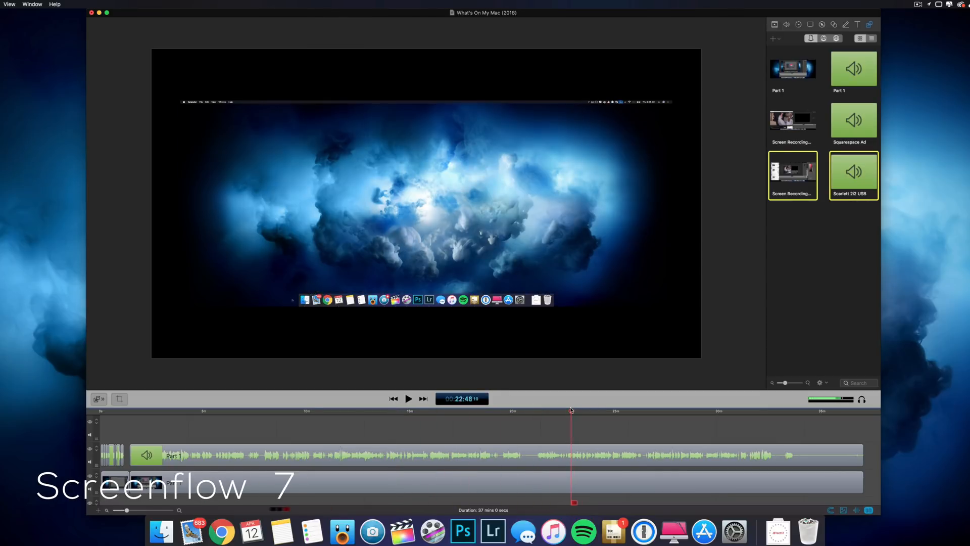
pyautogui.click(561, 411)
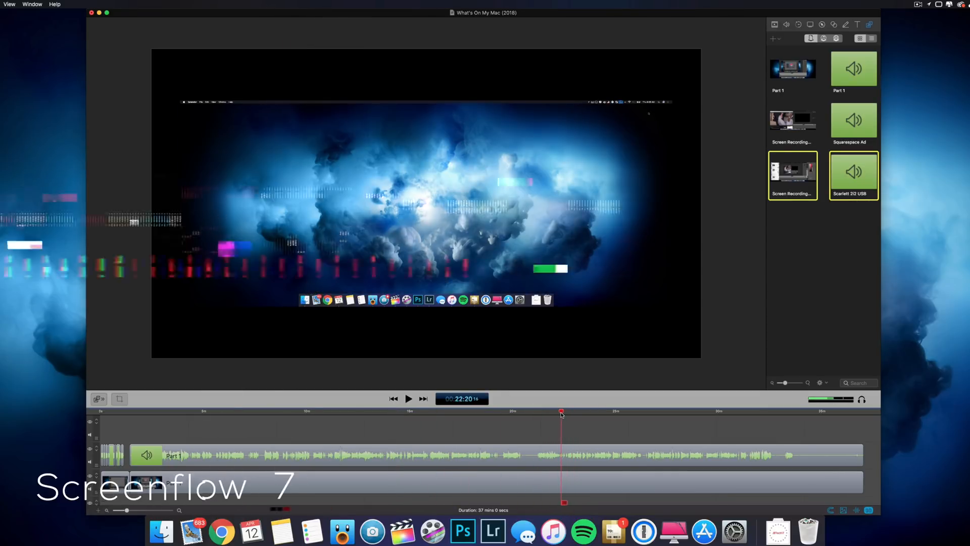
pyautogui.click(209, 411)
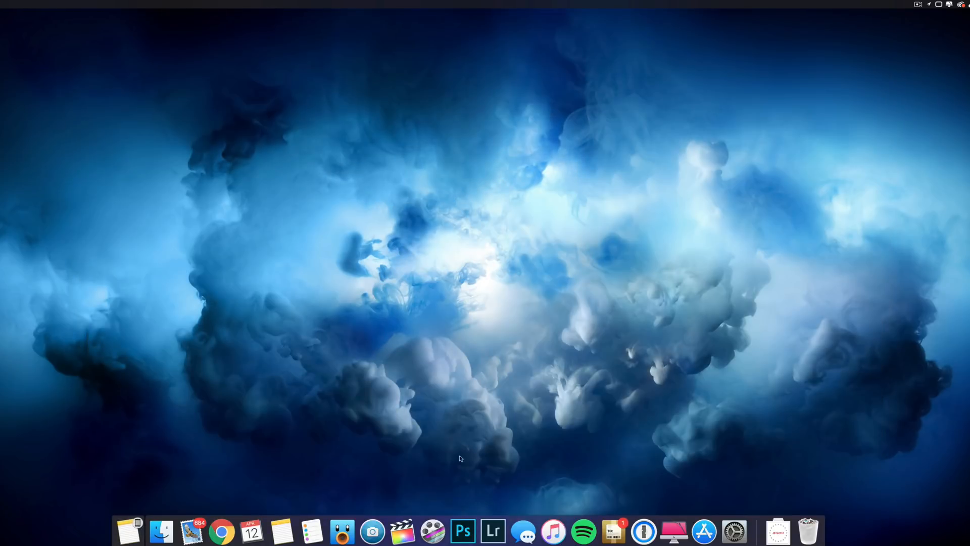
pyautogui.click(462, 531)
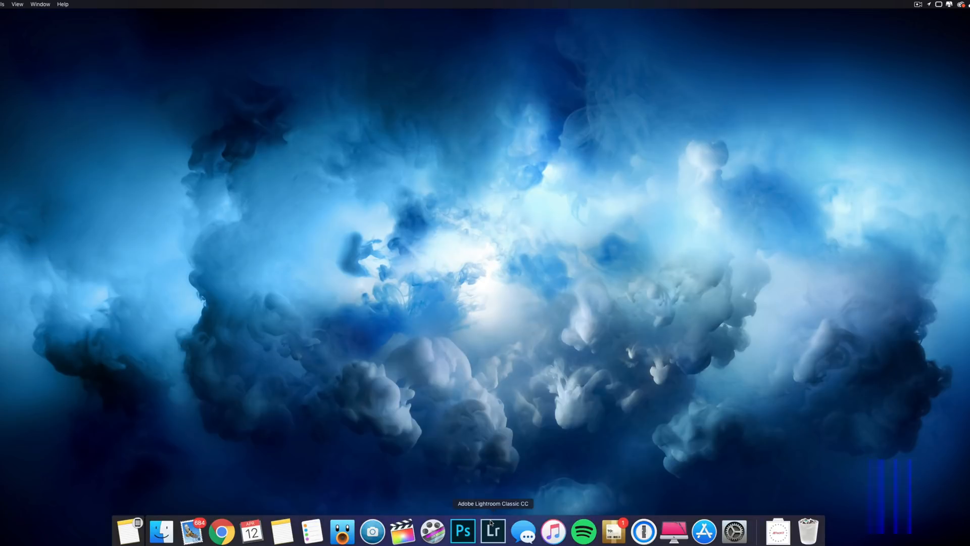
pyautogui.click(494, 531)
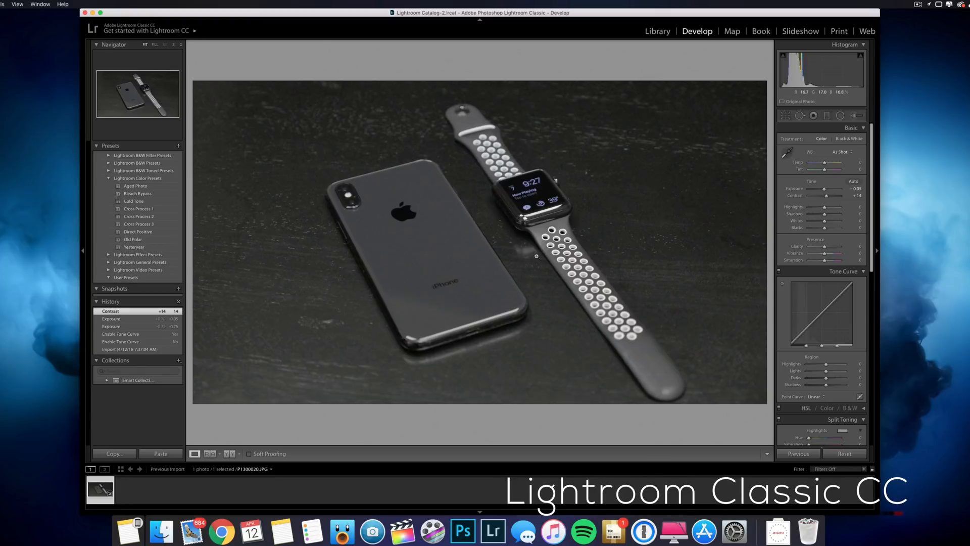
pyautogui.moveTo(661, 192)
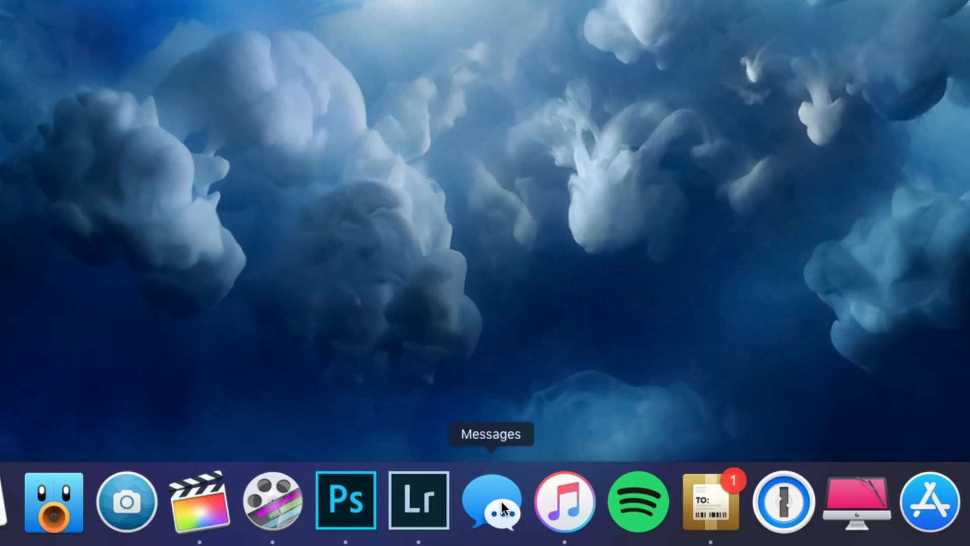
pyautogui.moveTo(431, 381)
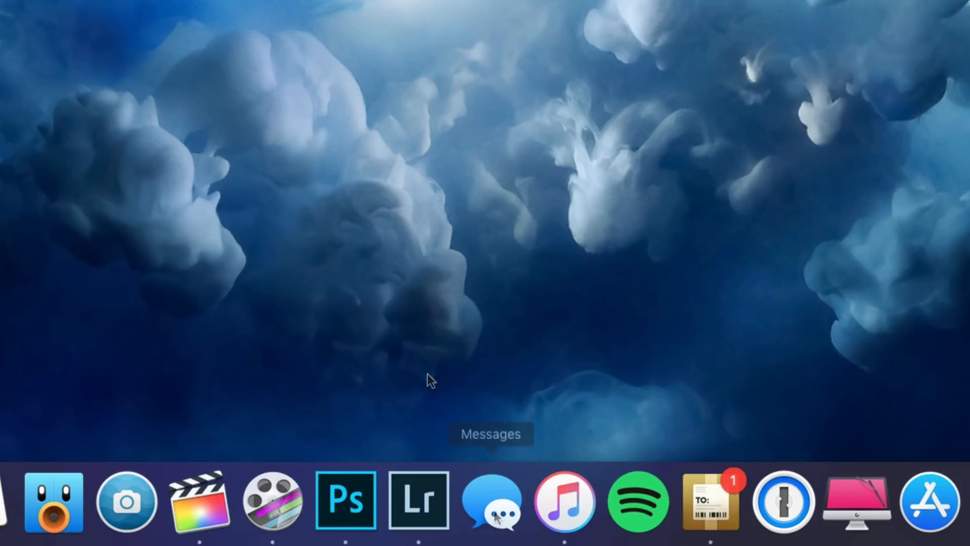
pyautogui.moveTo(564, 501)
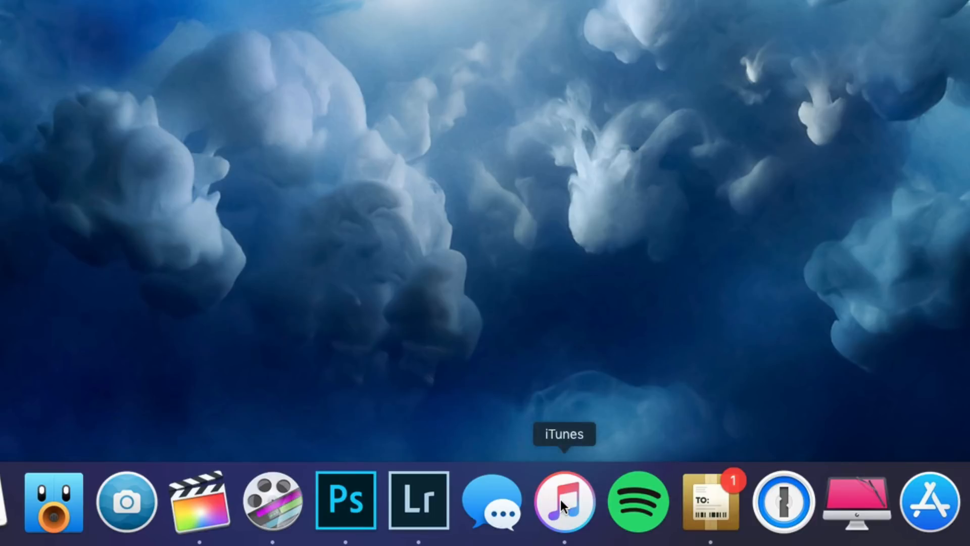
pyautogui.click(564, 502)
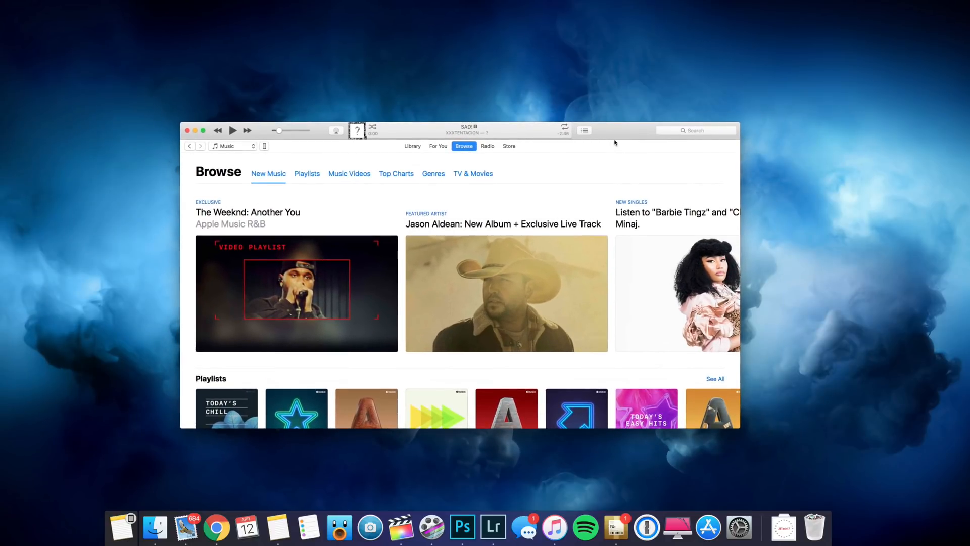
pyautogui.moveTo(588, 230)
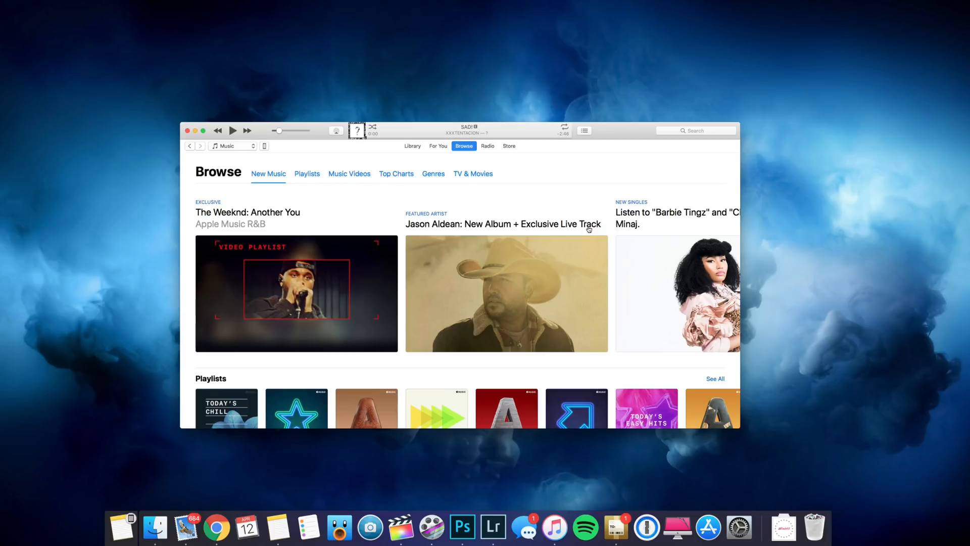
pyautogui.moveTo(462, 460)
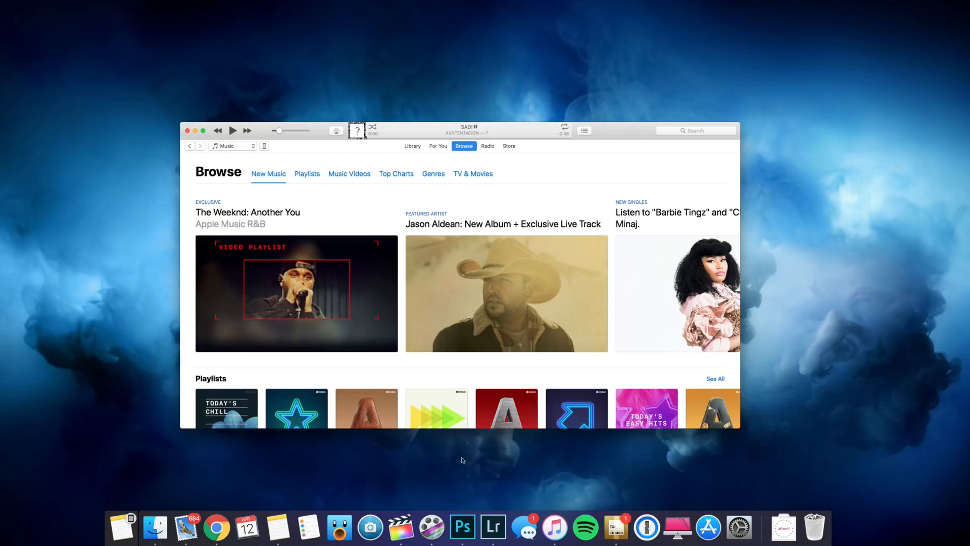
pyautogui.moveTo(484, 466)
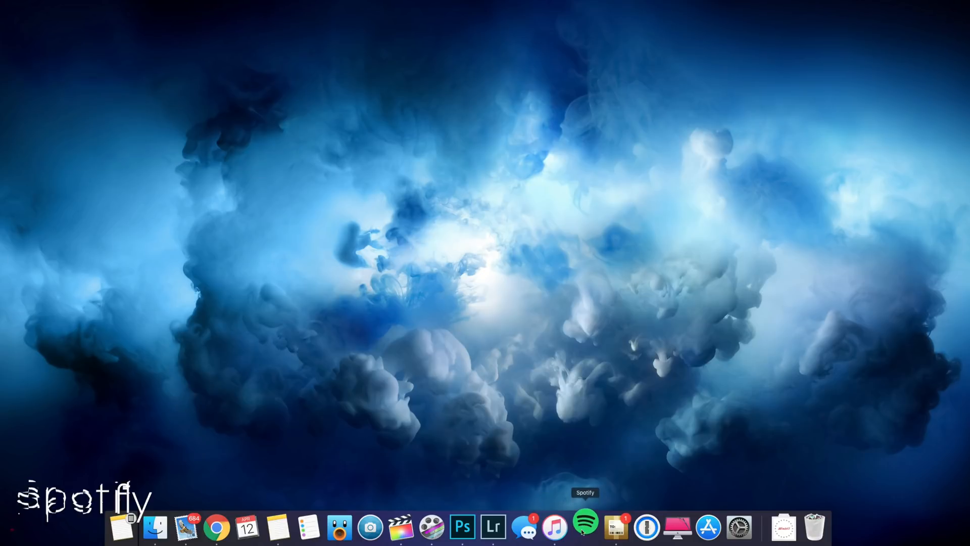
# - Launch Spotify to its Browse overview with the BTS banner, then launch Deliveries from the Dock
pyautogui.click(584, 527)
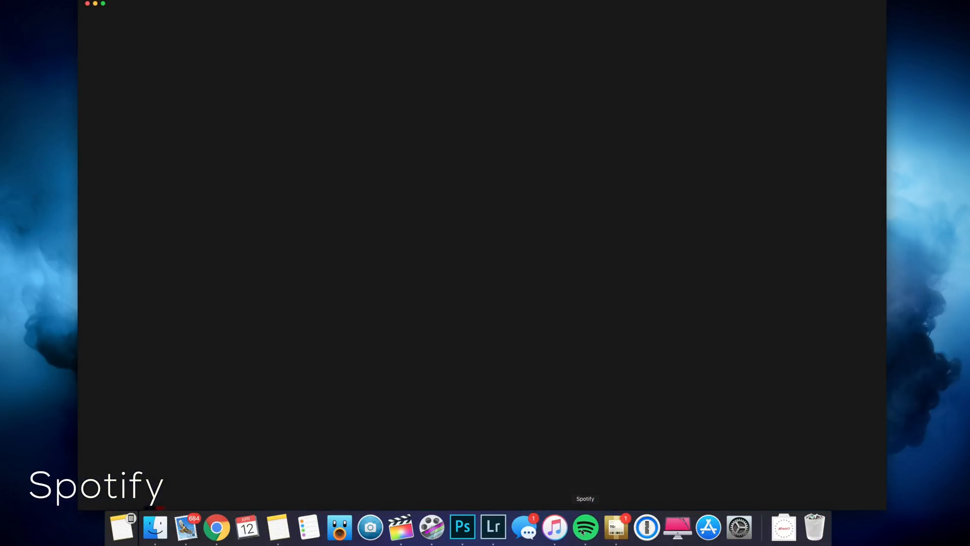
pyautogui.click(584, 528)
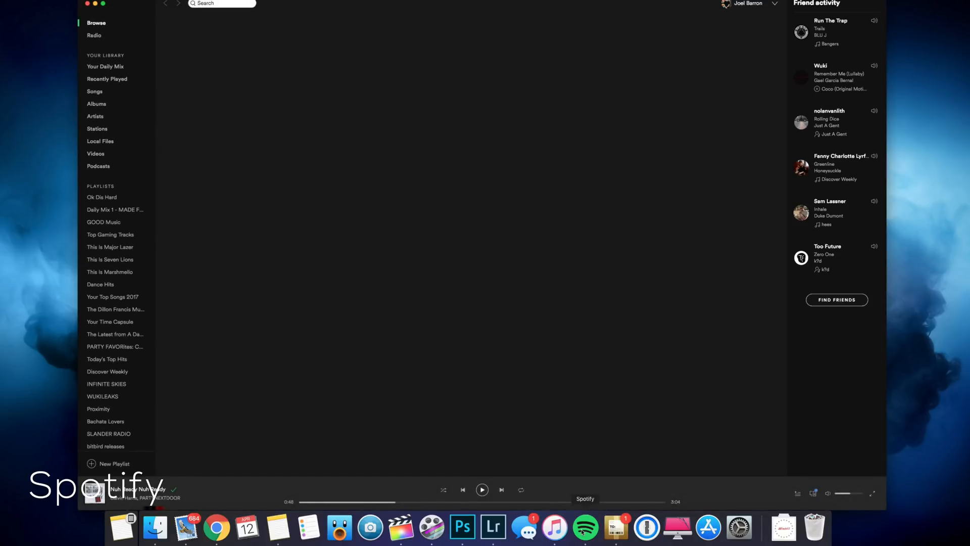
pyautogui.click(96, 23)
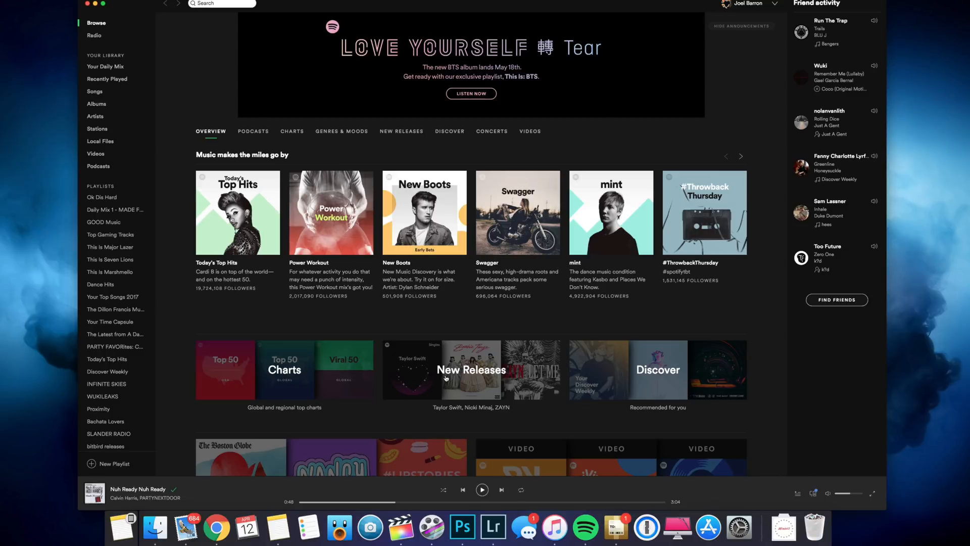
pyautogui.moveTo(455, 275)
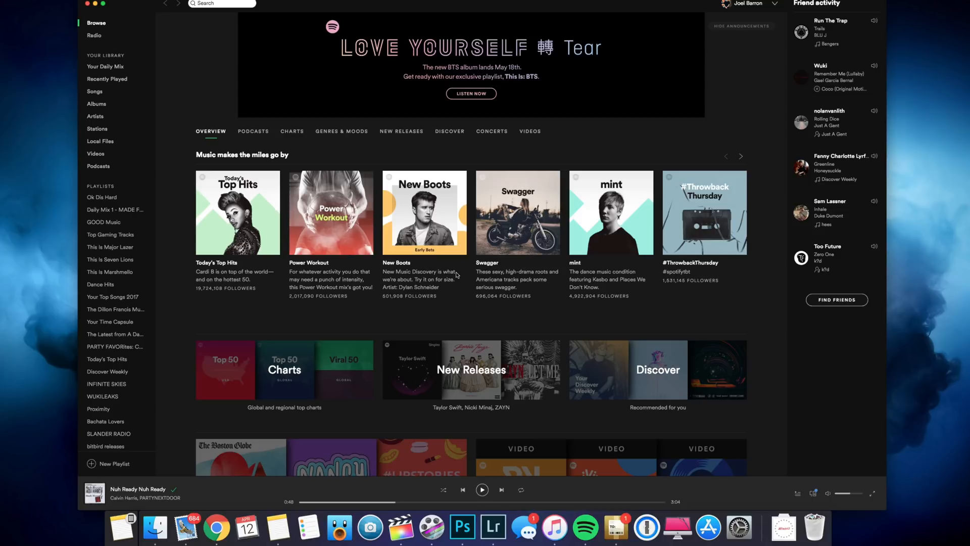
pyautogui.scroll(-3)
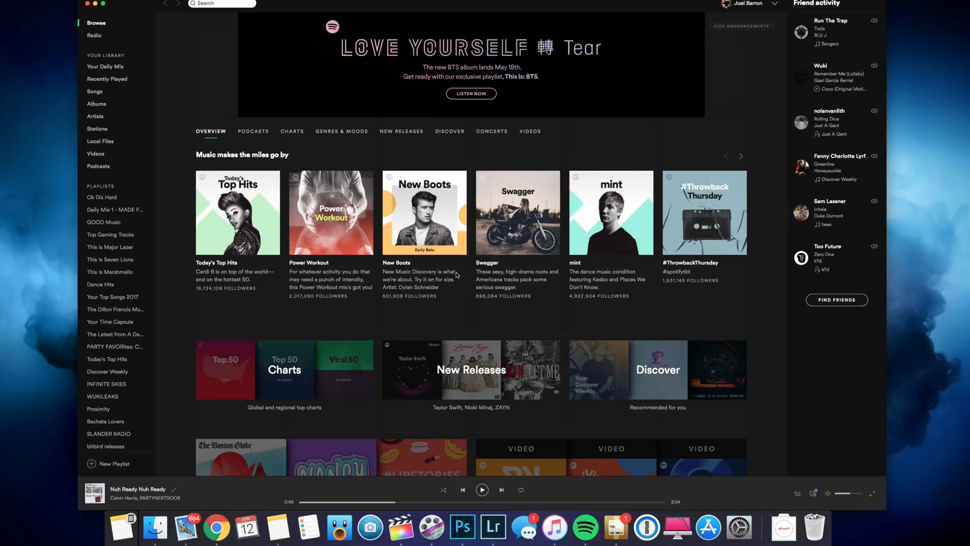
pyautogui.moveTo(610, 212)
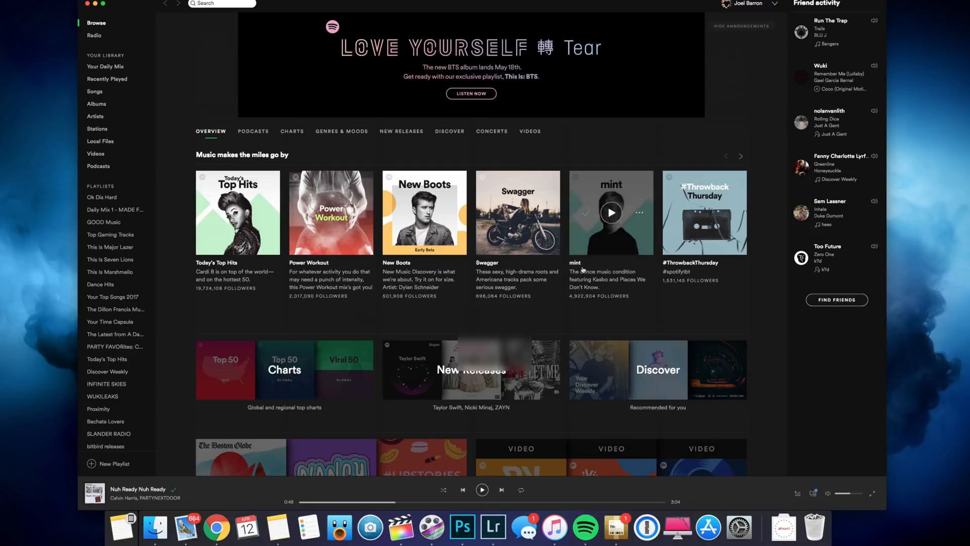
pyautogui.click(615, 527)
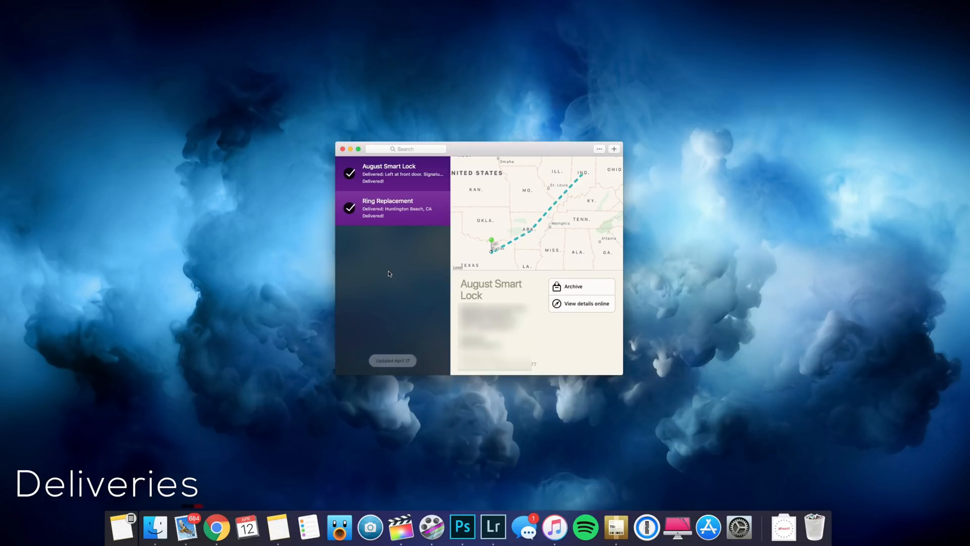
pyautogui.moveTo(419, 283)
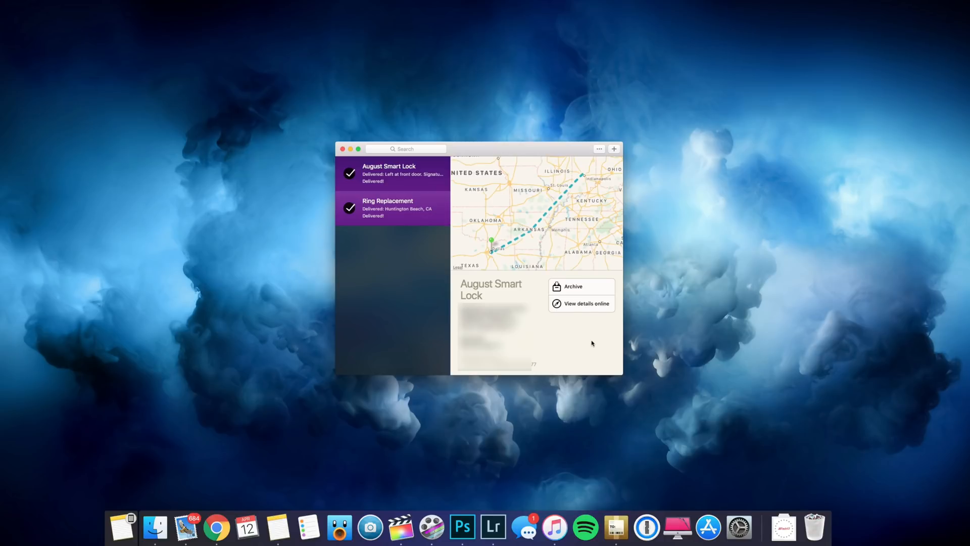
# - Close the Deliveries window showing the August Smart Lock, leaving the desktop
pyautogui.click(342, 149)
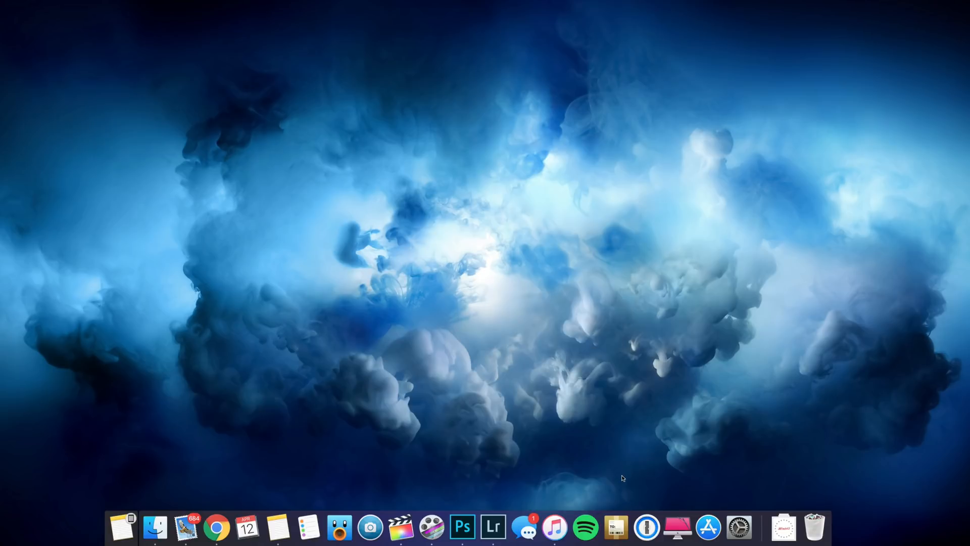
pyautogui.moveTo(645, 527)
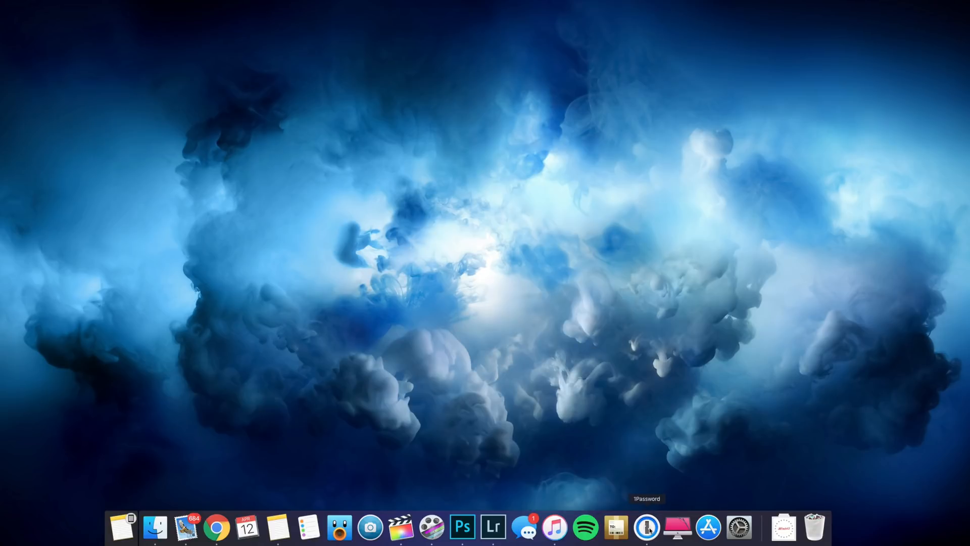
pyautogui.click(647, 528)
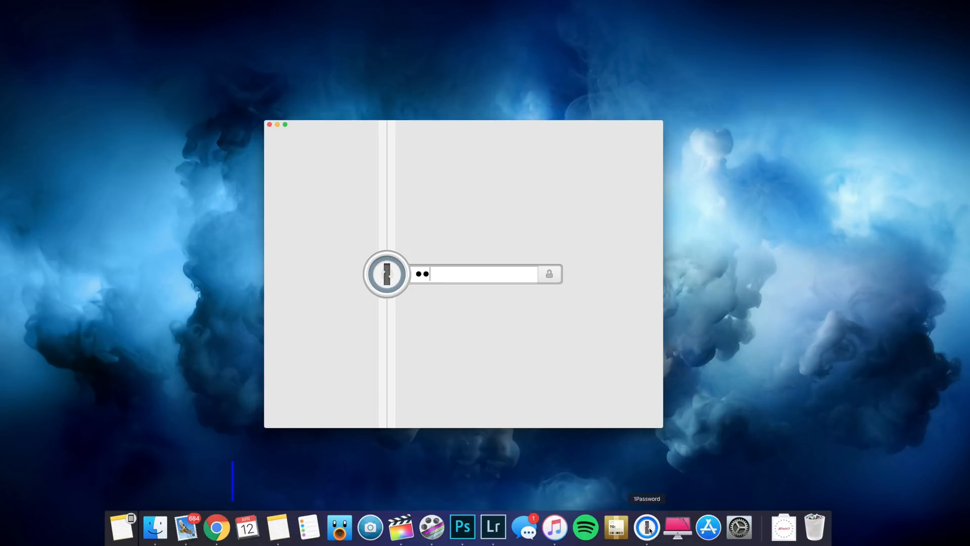
pyautogui.write('password')
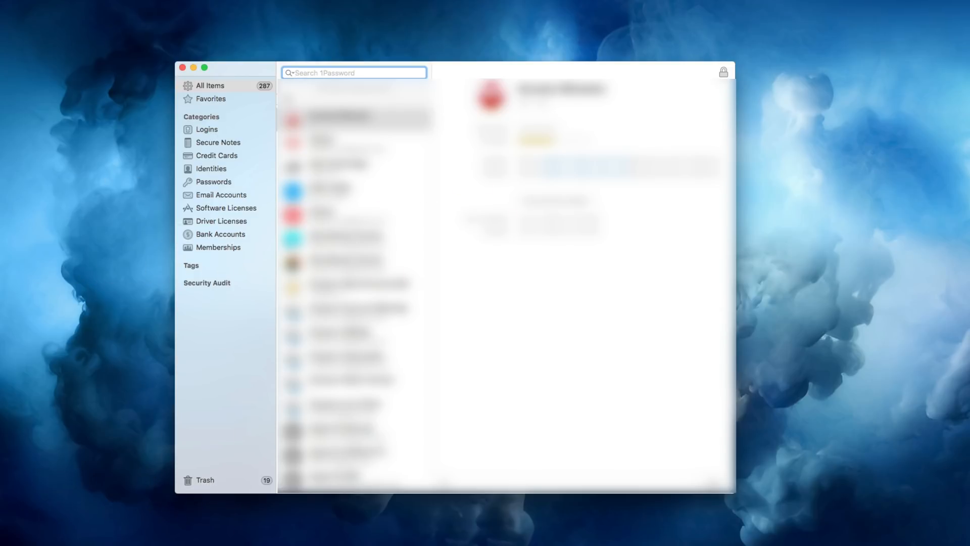
pyautogui.moveTo(371, 320)
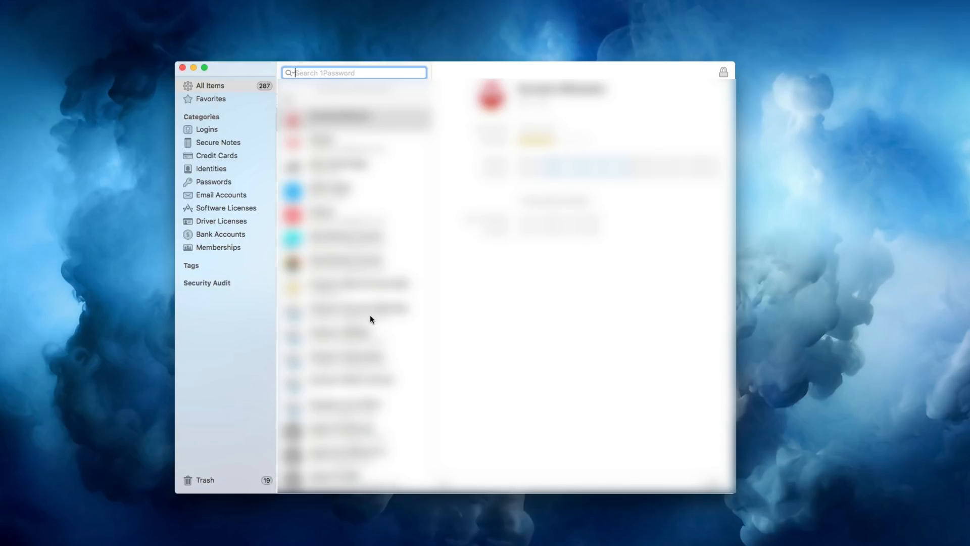
pyautogui.scroll(-3)
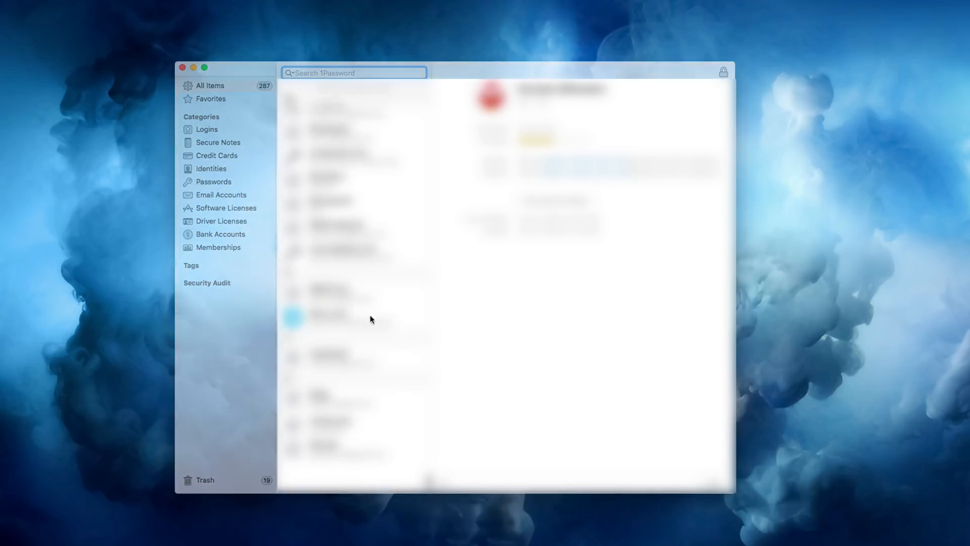
pyautogui.click(183, 67)
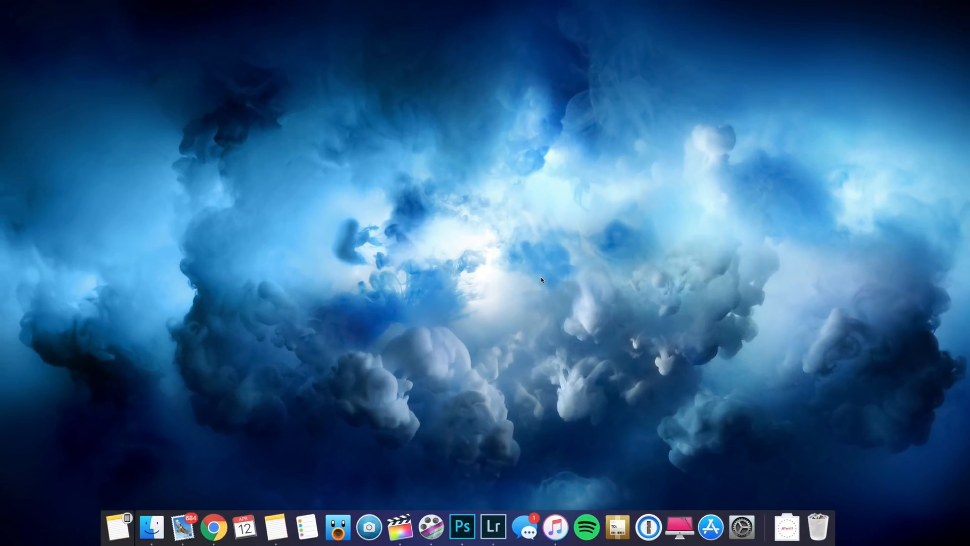